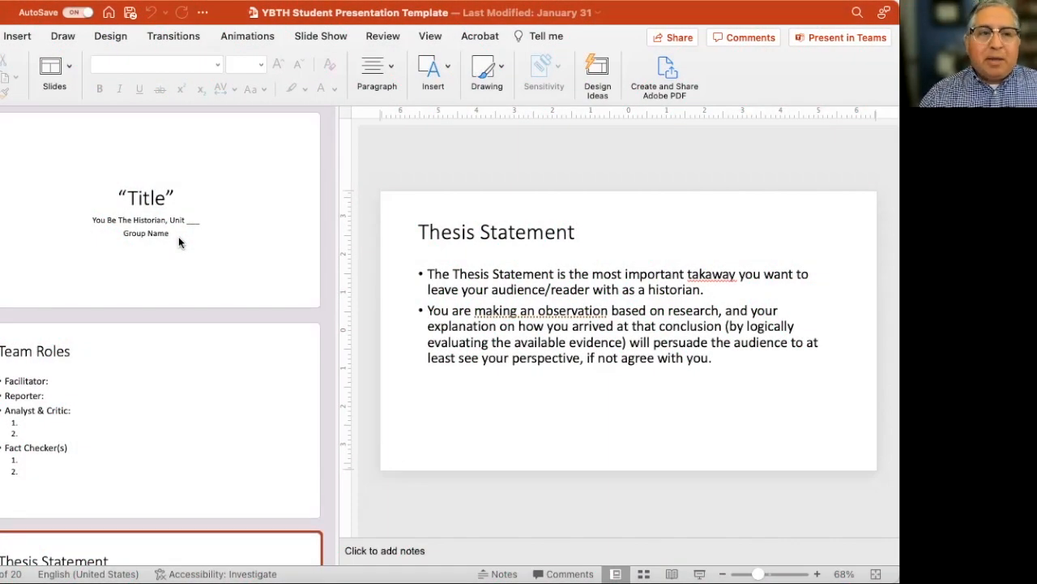
Step: Scroll the slide thumbnail pane down to the Force-Field Analysis slide
scroll(down, 3)
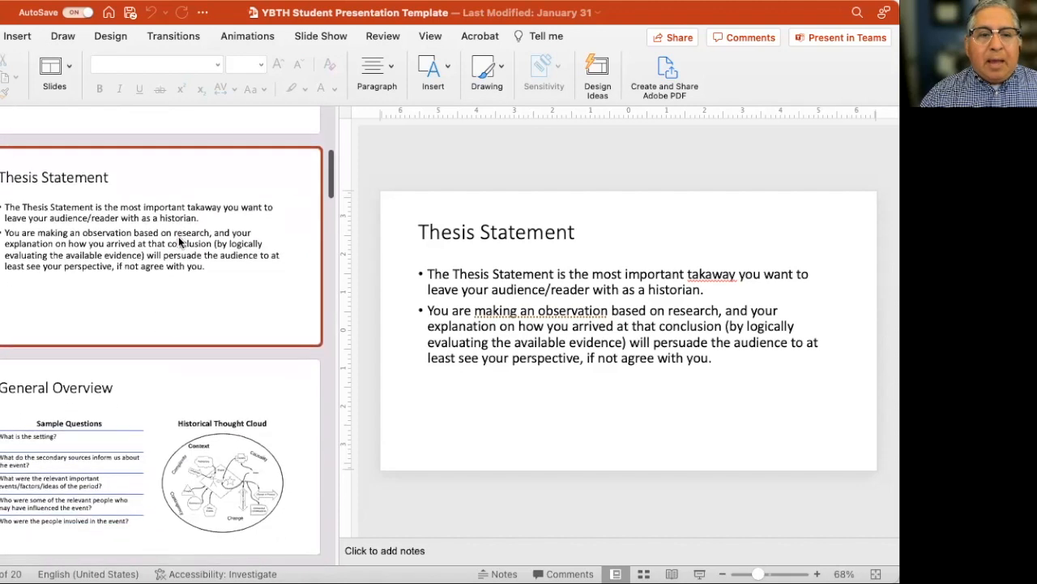
scroll(down, 3)
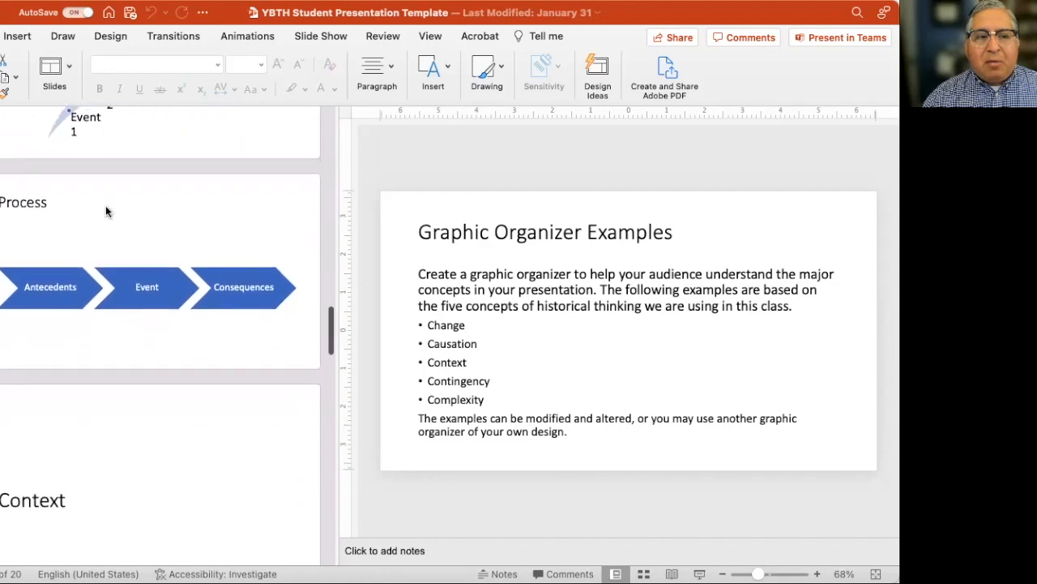
scroll(down, 3)
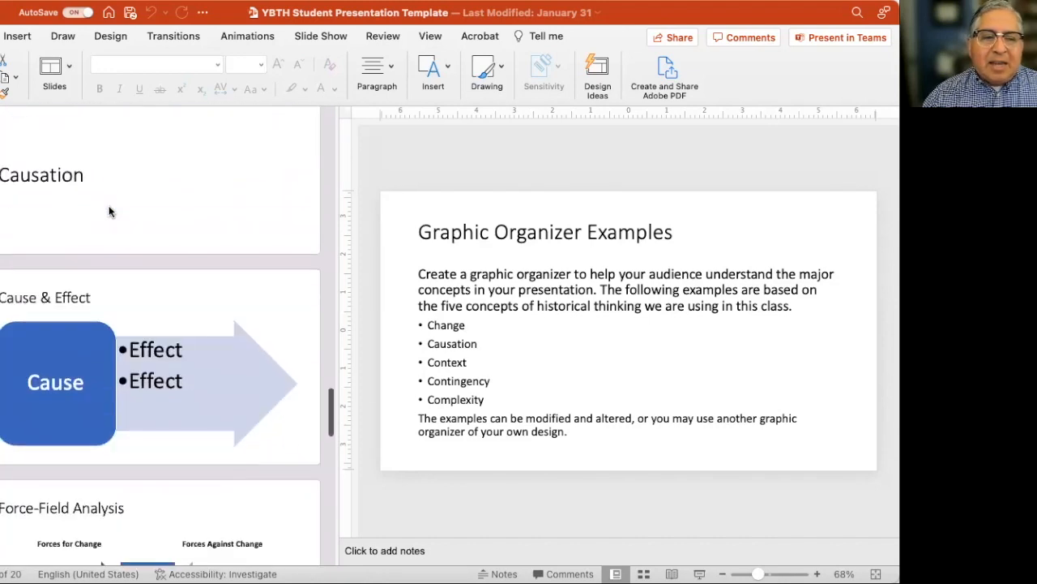
scroll(down, 3)
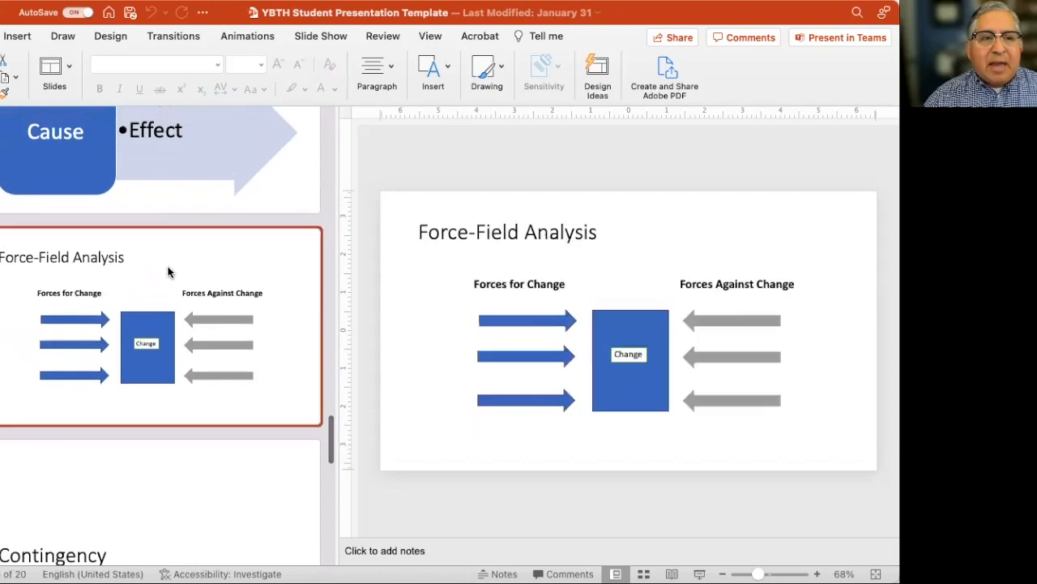
scroll(down, 3)
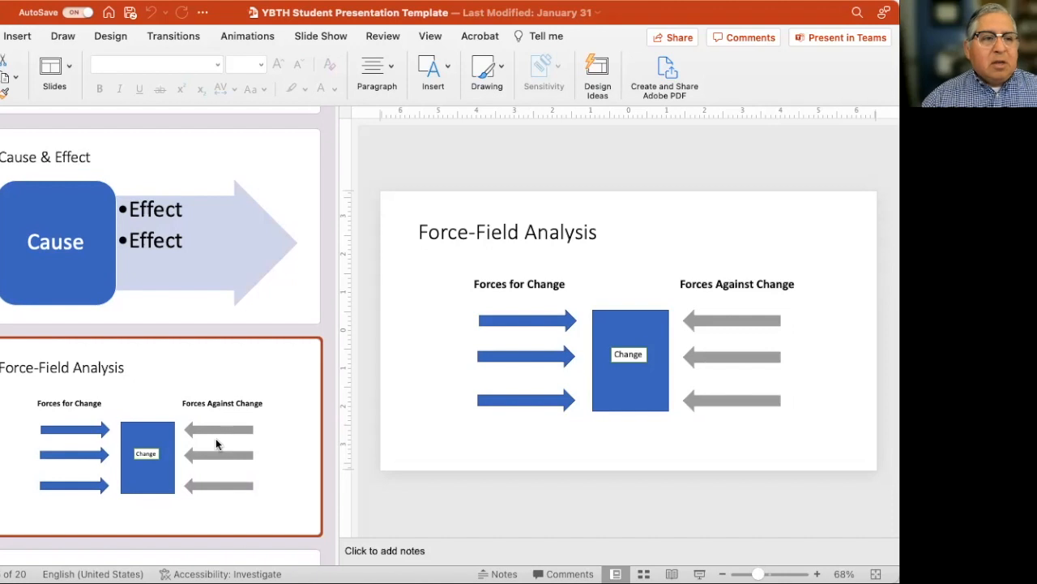
scroll(down, 3)
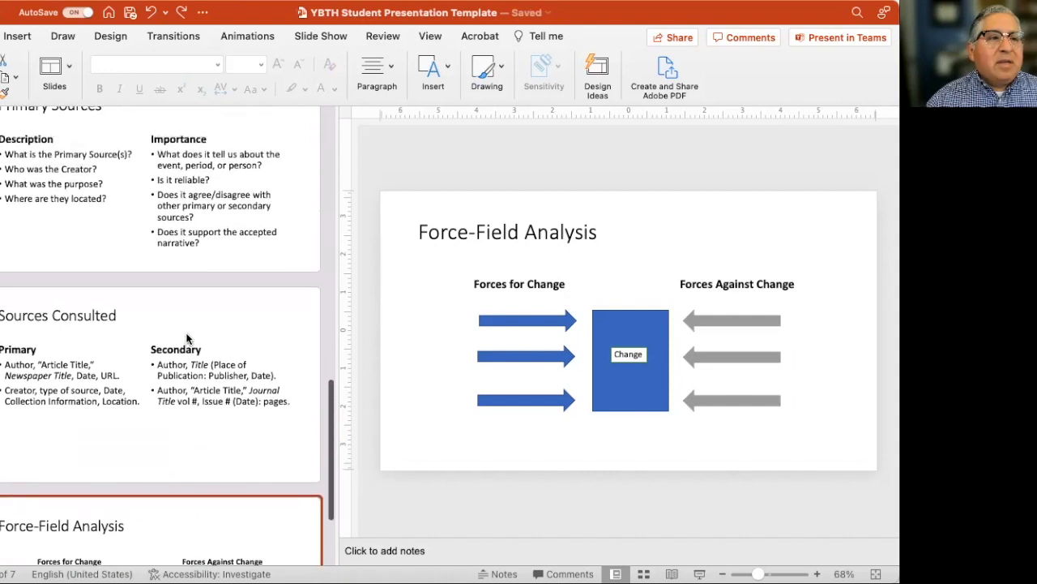
scroll(down, 3)
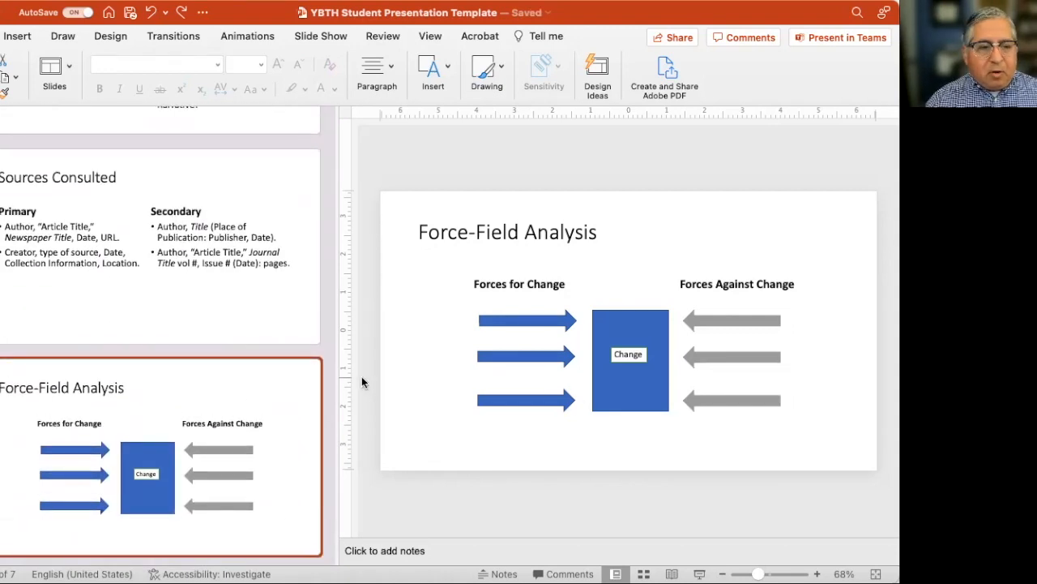
scroll(down, 3)
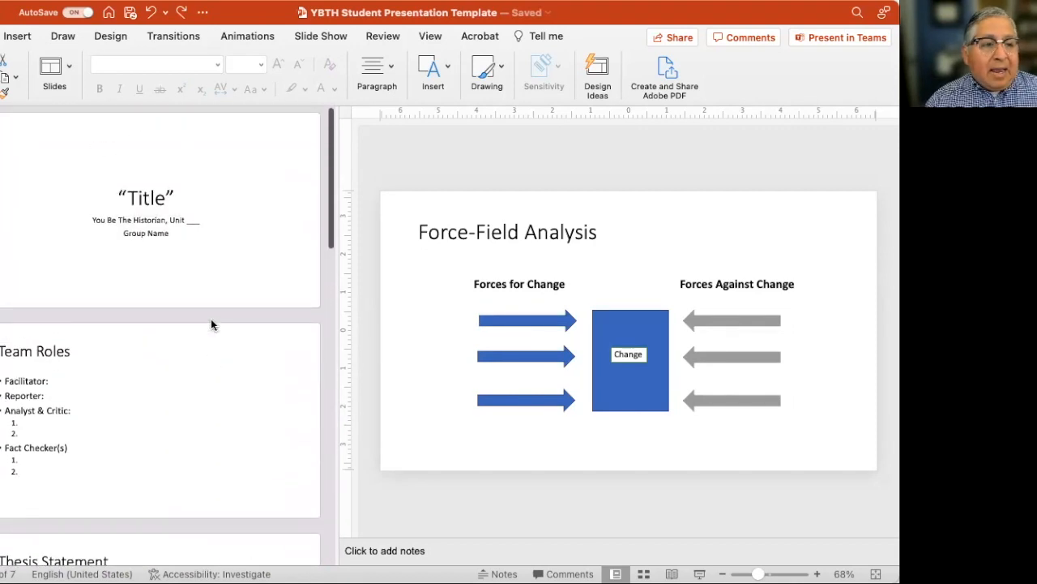
scroll(down, 3)
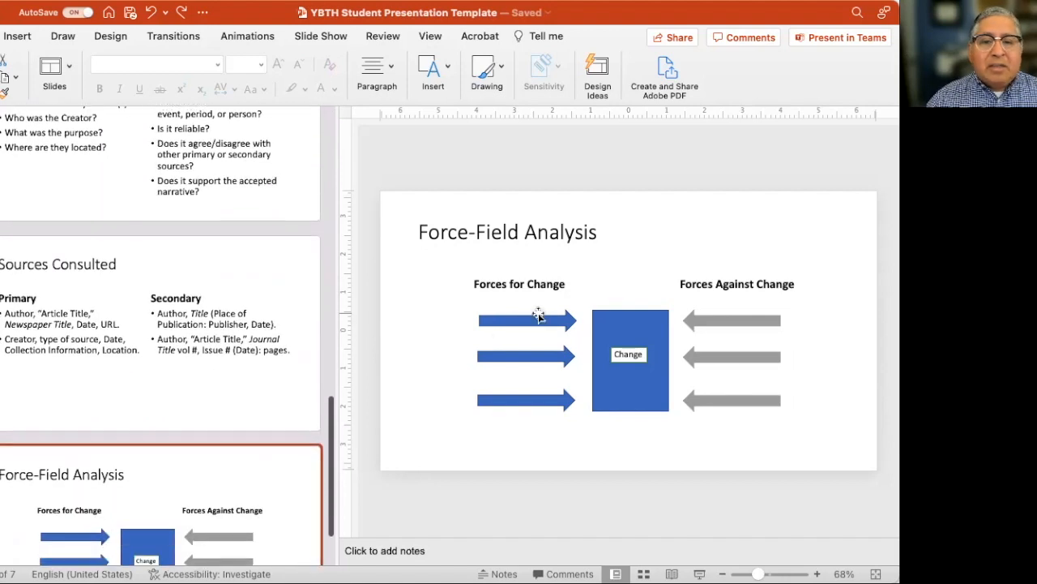
Step: Enlarge the top Forces for Change arrow, shrink the middle one, and return to the title slide
click(527, 320)
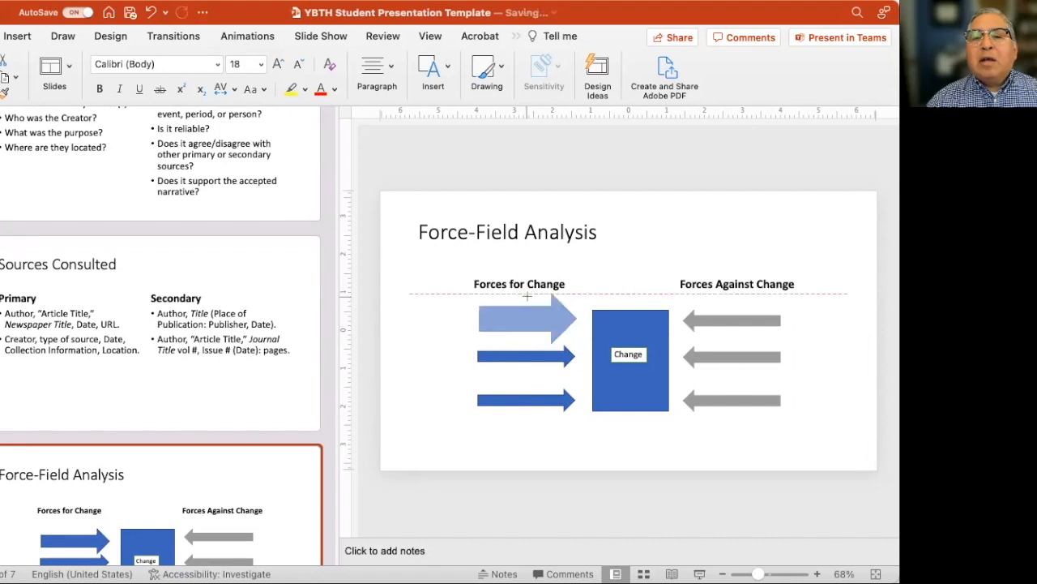
click(526, 318)
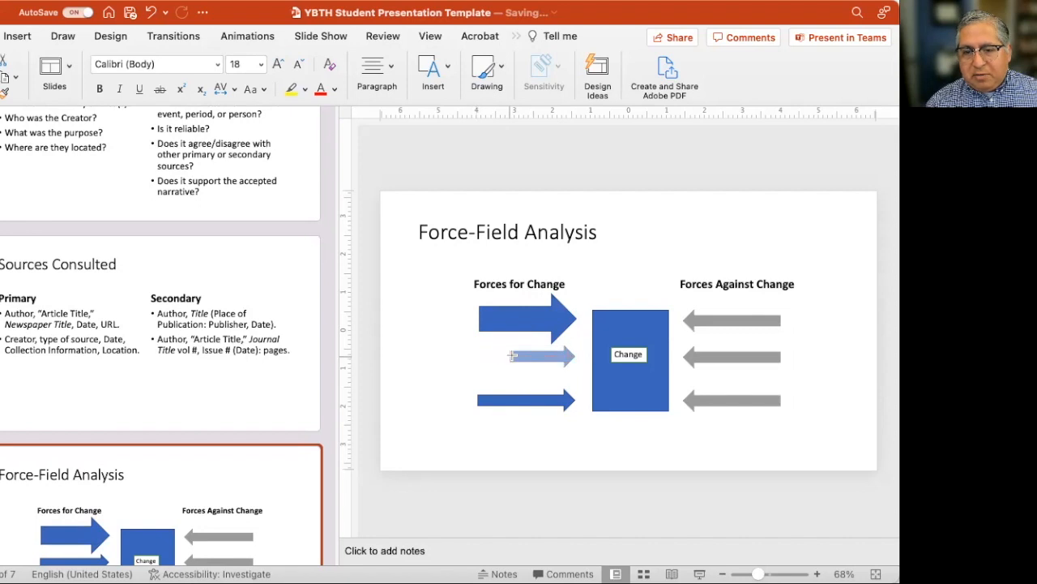
click(539, 355)
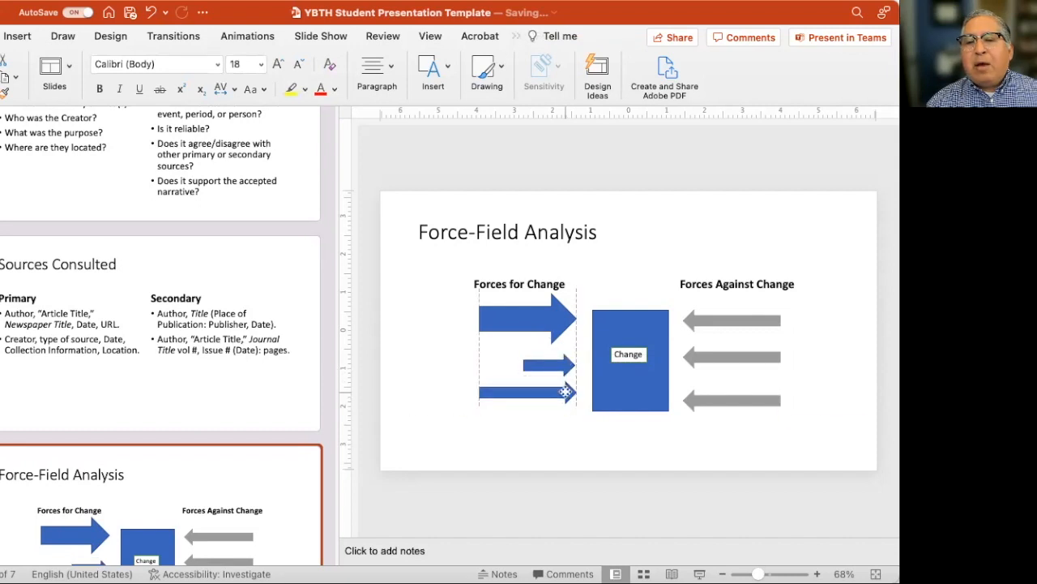
click(526, 392)
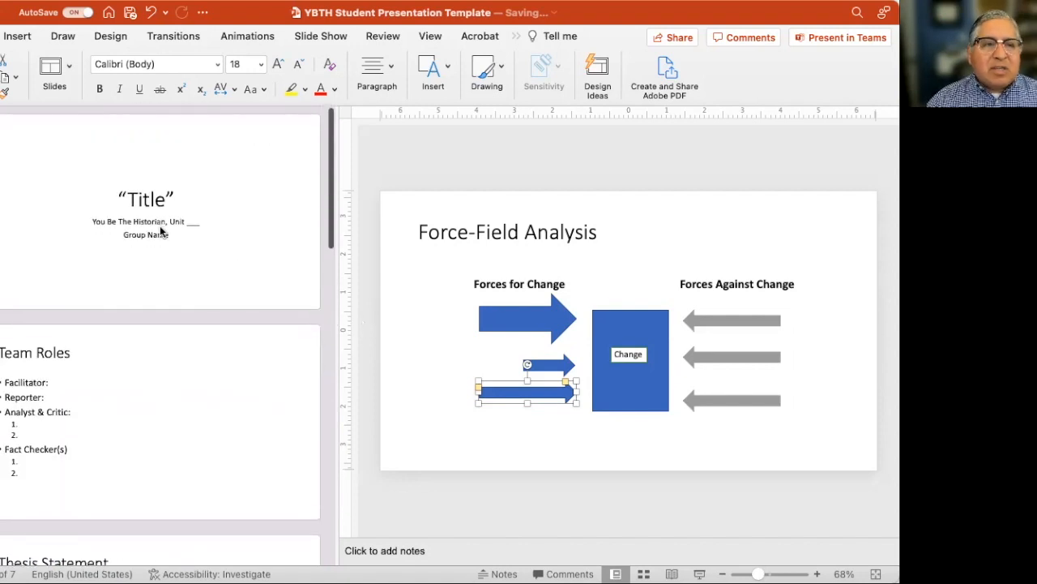
click(146, 199)
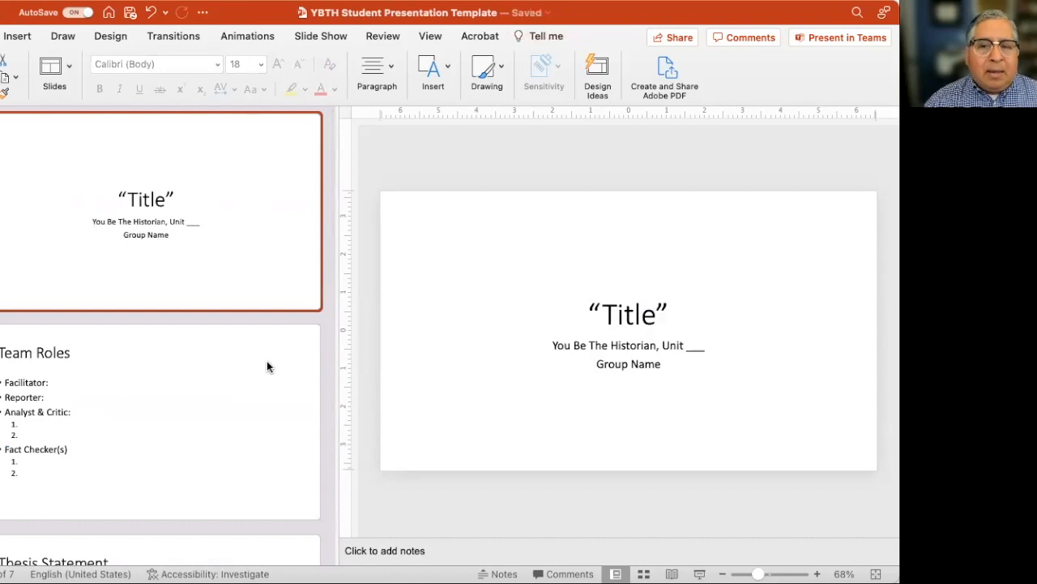
Step: Review the slides down to Sources Consulted, stopping on Primary Sources
scroll(down, 3)
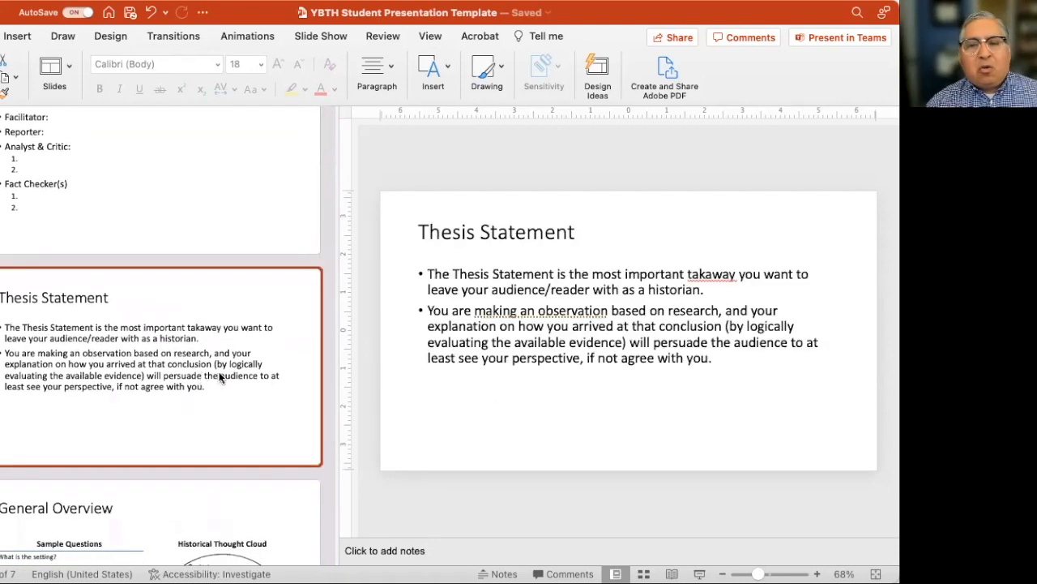
mouse_move(273, 378)
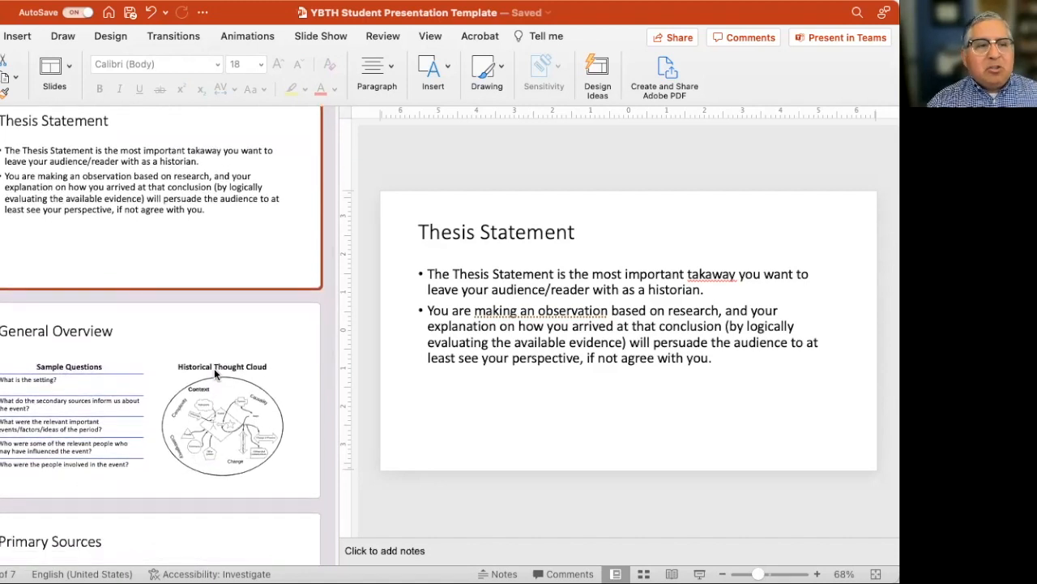
scroll(down, 3)
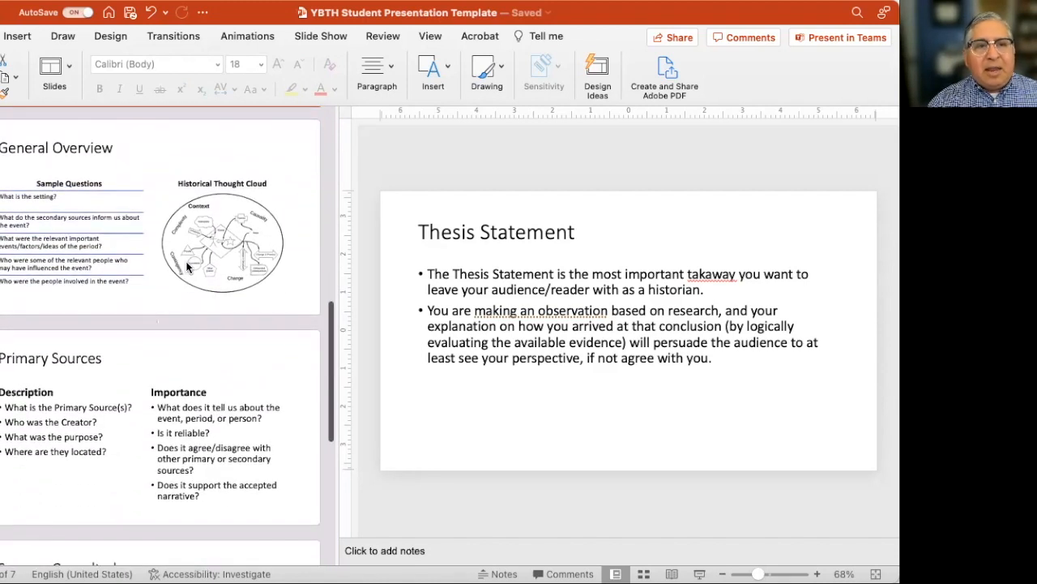
click(159, 219)
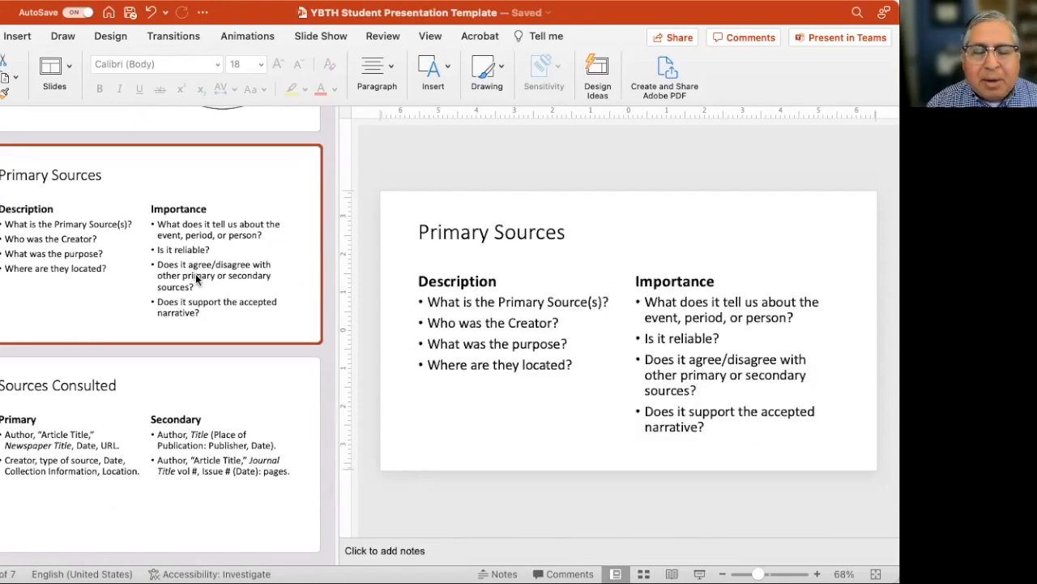
scroll(down, 3)
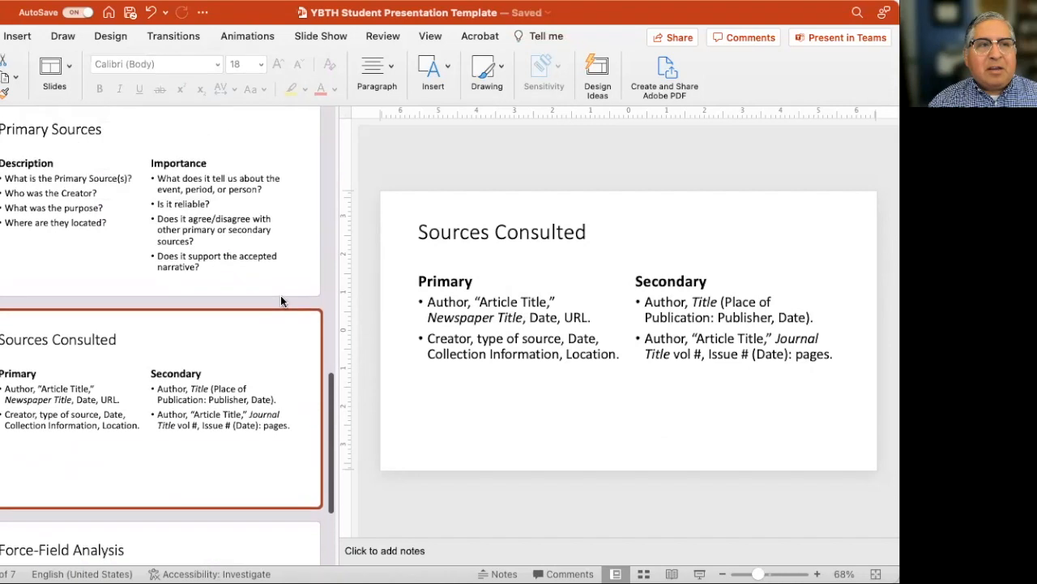
scroll(down, 3)
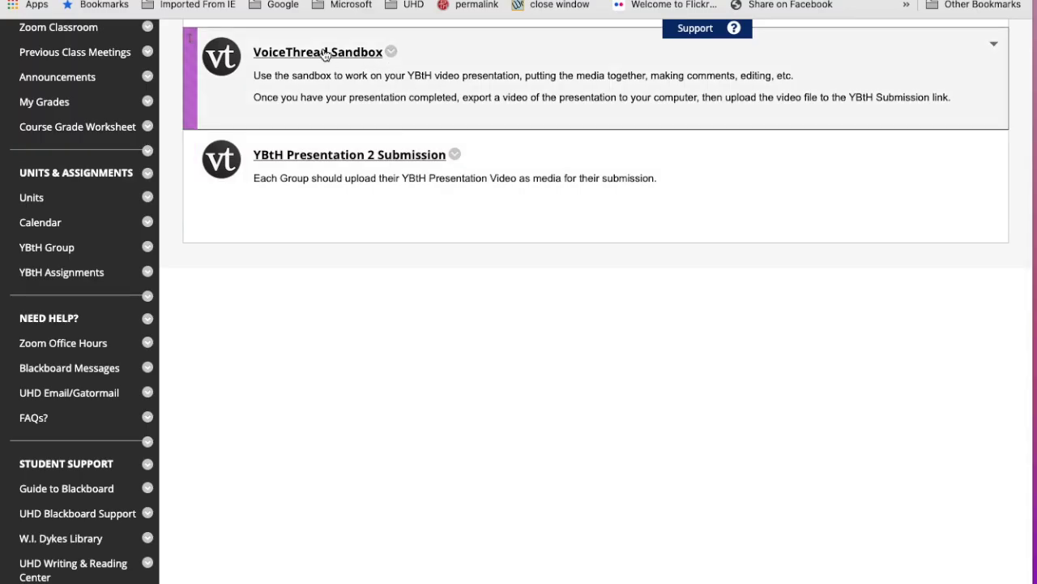
Step: Create a Sandbox thread and upload YBTH Student Presentation Template.pptx from the computer
click(318, 51)
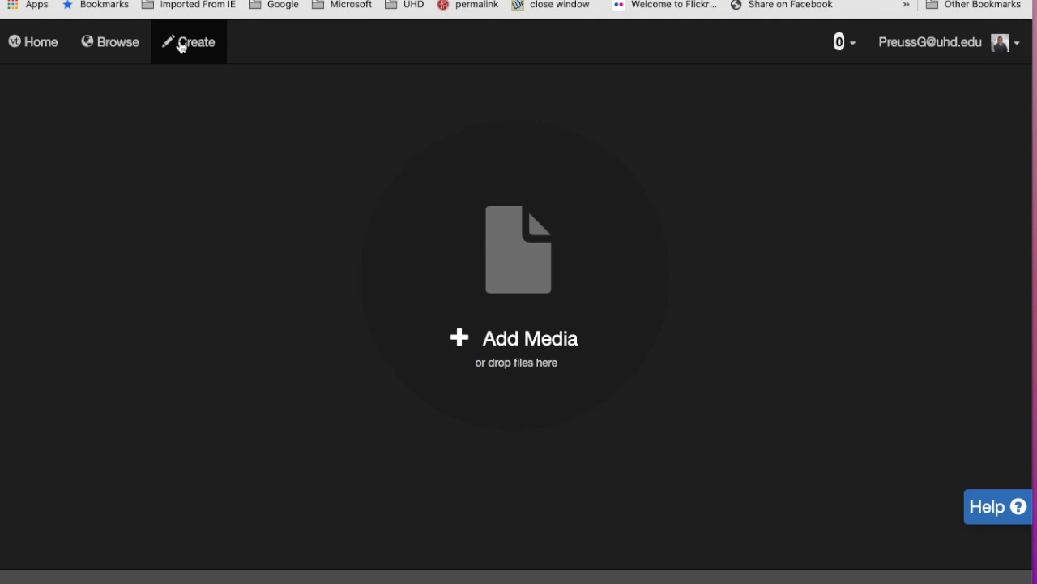
mouse_move(550, 260)
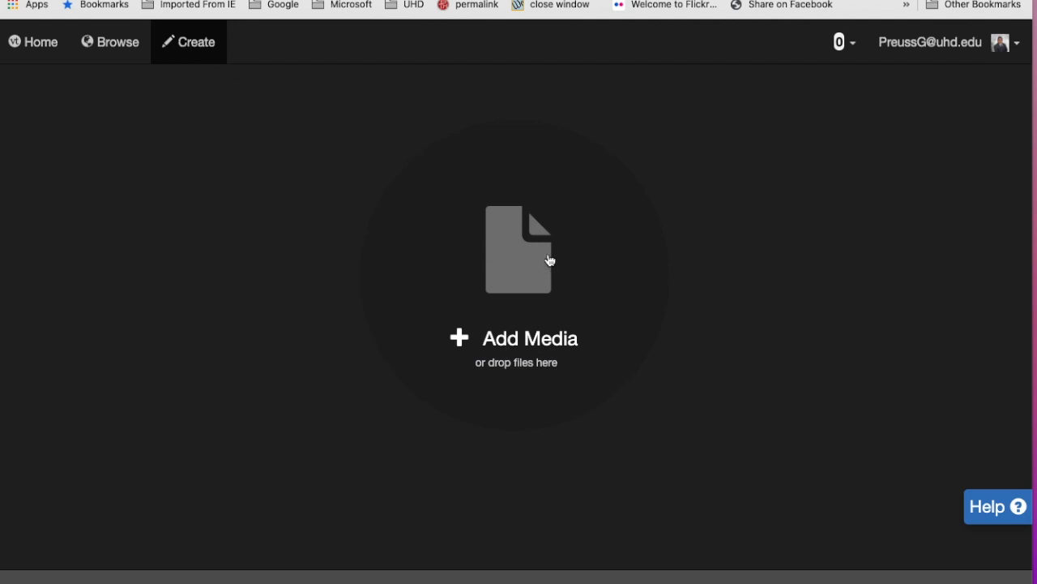
click(516, 338)
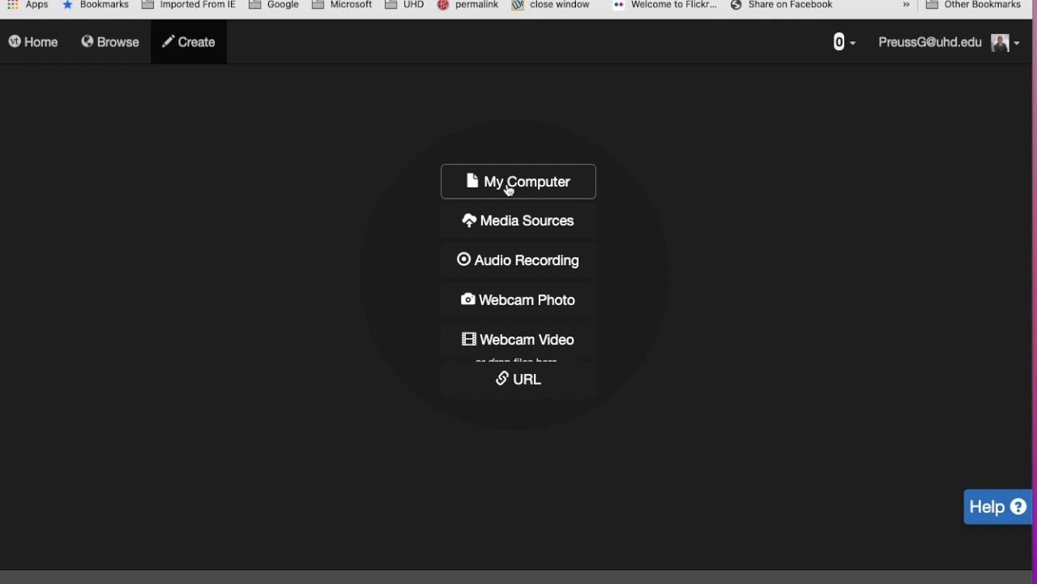
click(518, 181)
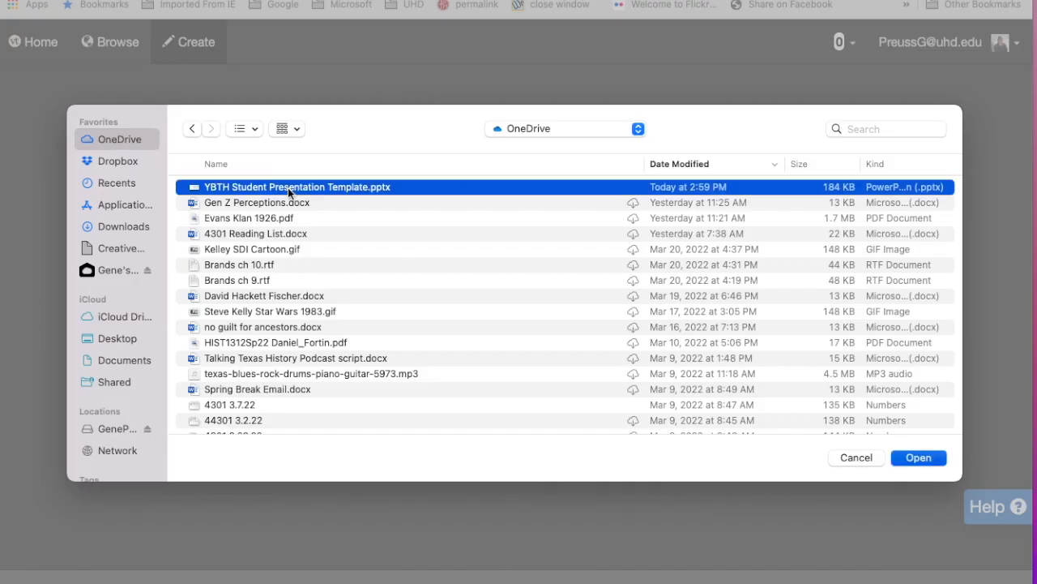
click(918, 457)
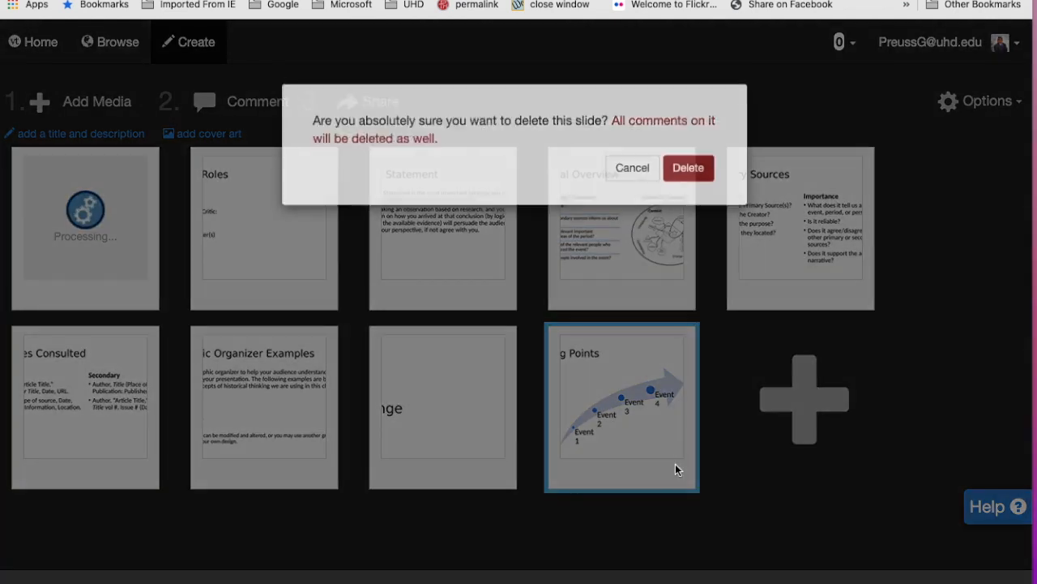
Step: Delete unused template slides, confirming each deletion
click(688, 168)
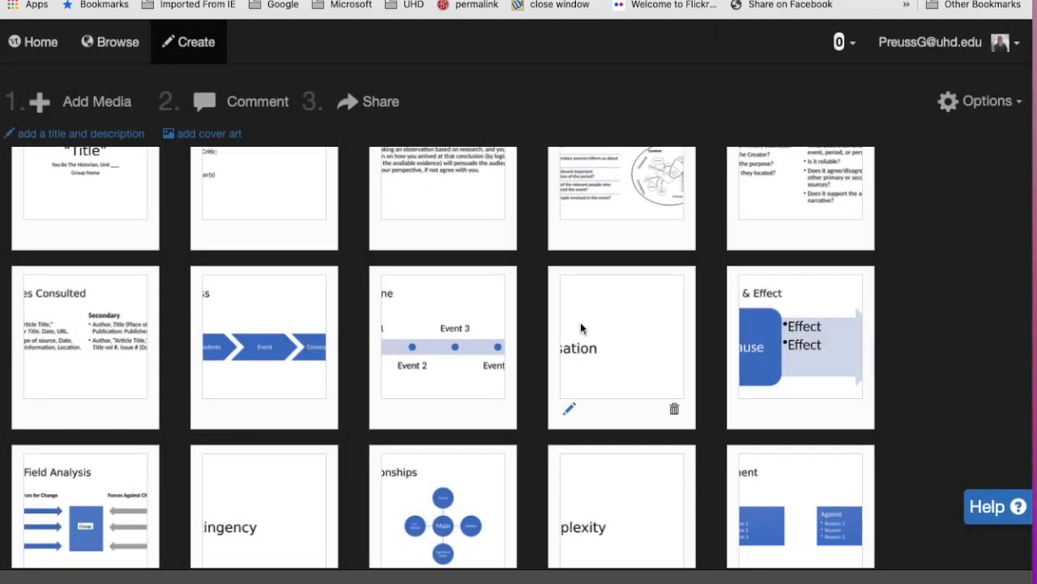
click(674, 408)
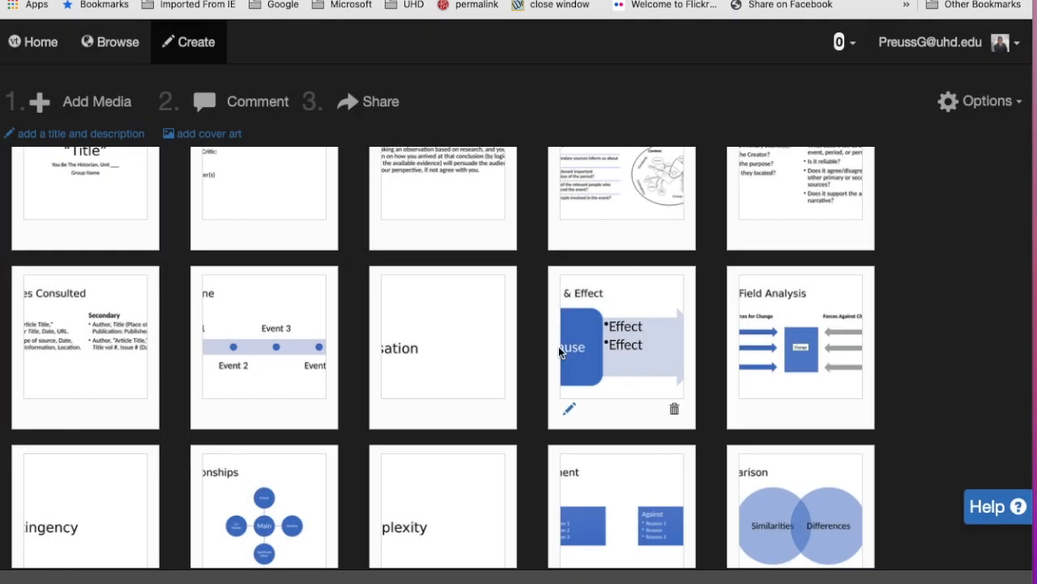
mouse_move(674, 412)
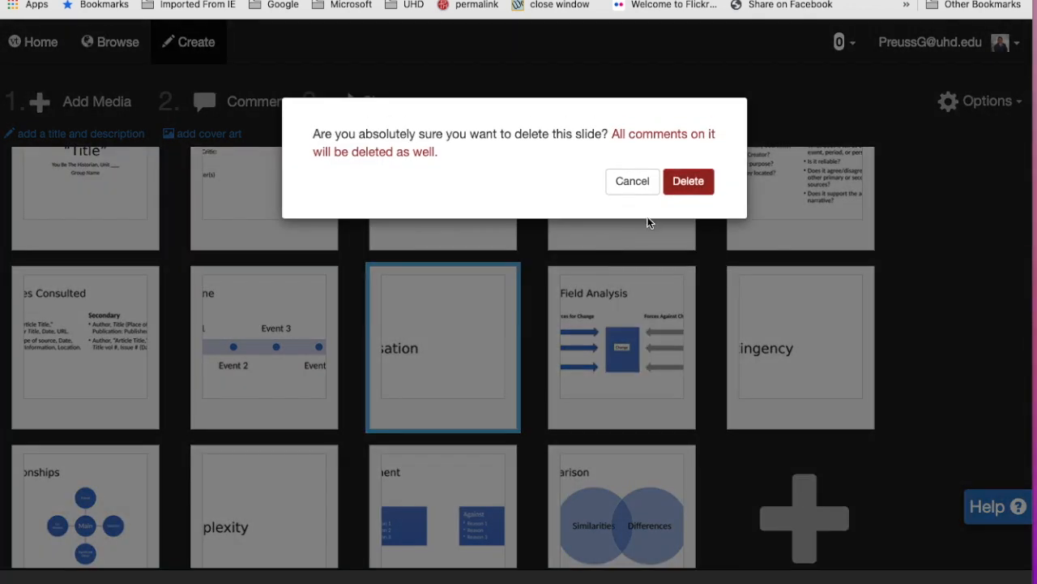
click(688, 181)
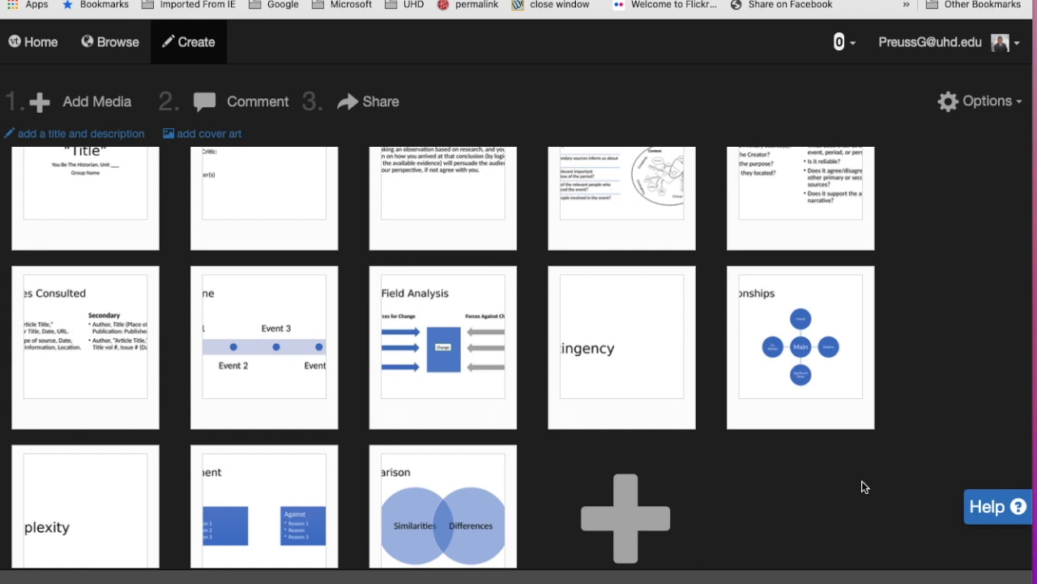
mouse_move(750, 494)
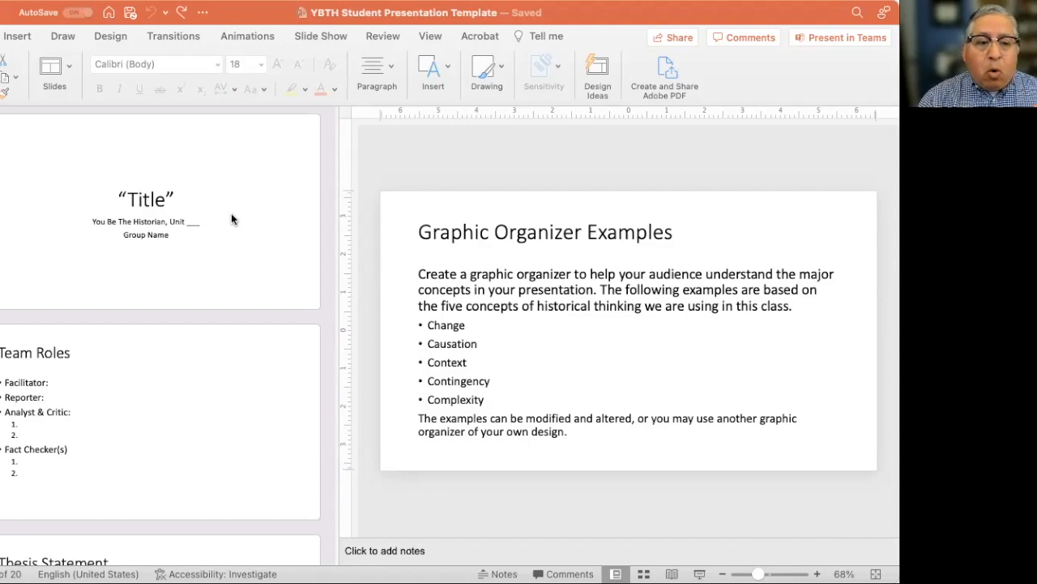
mouse_move(149, 361)
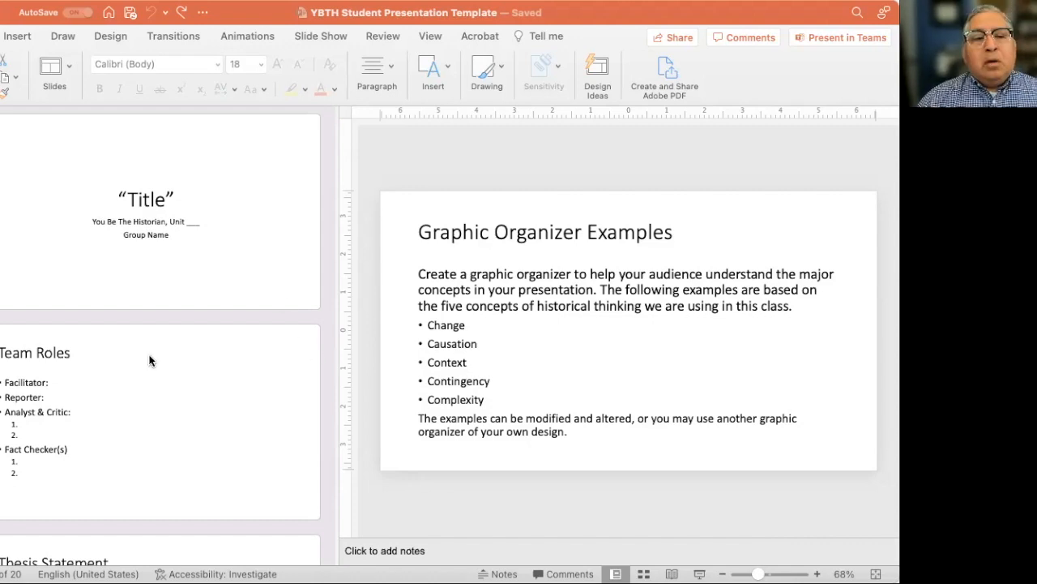
mouse_move(174, 349)
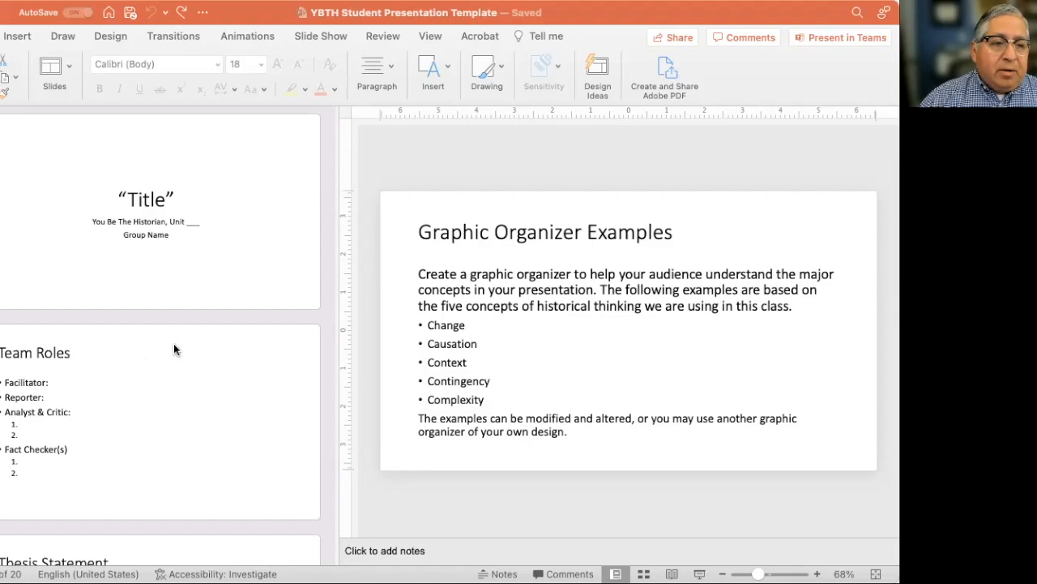
mouse_move(140, 97)
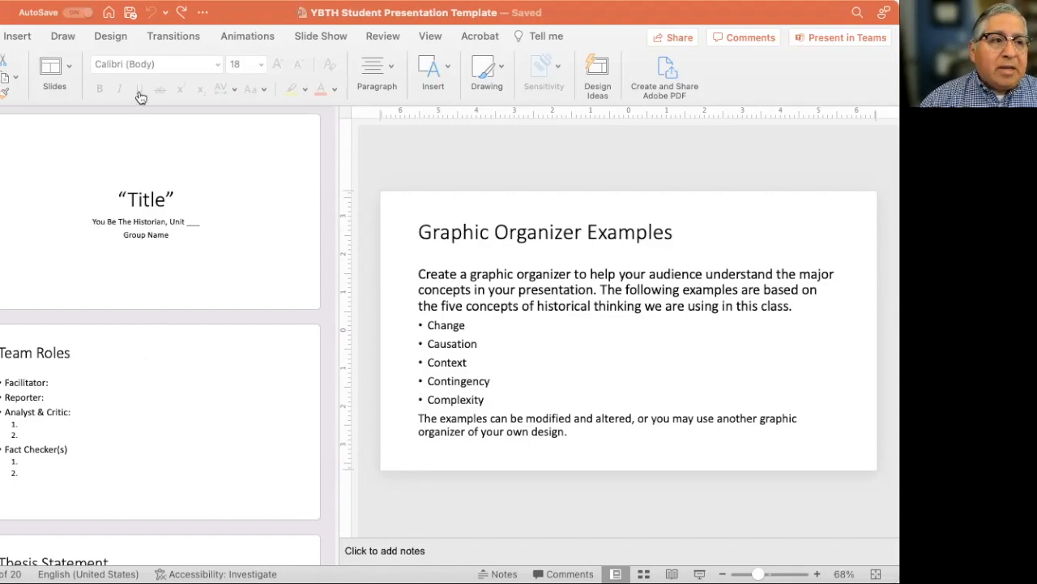
mouse_move(375, 245)
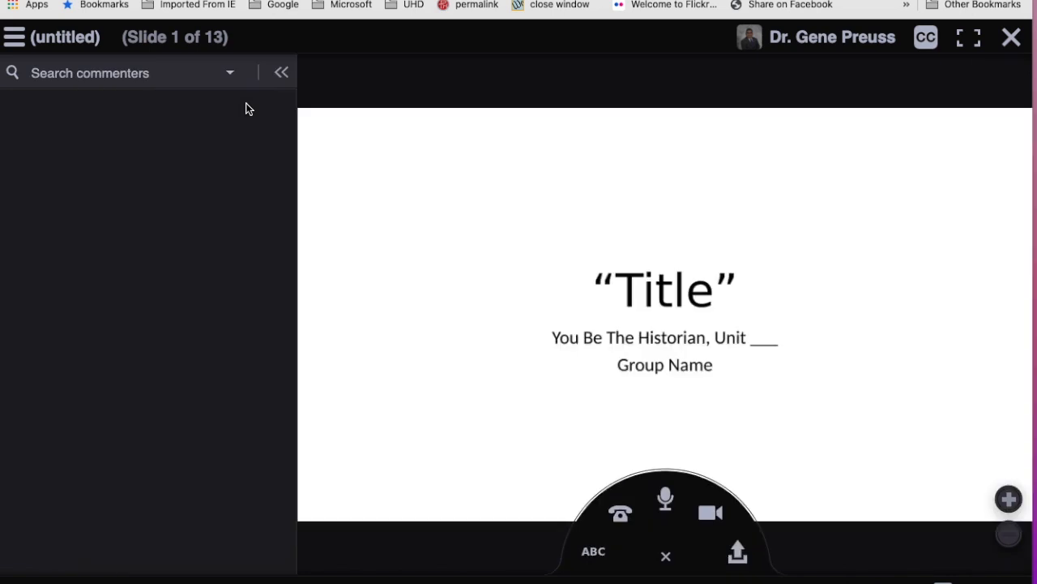
mouse_move(640, 511)
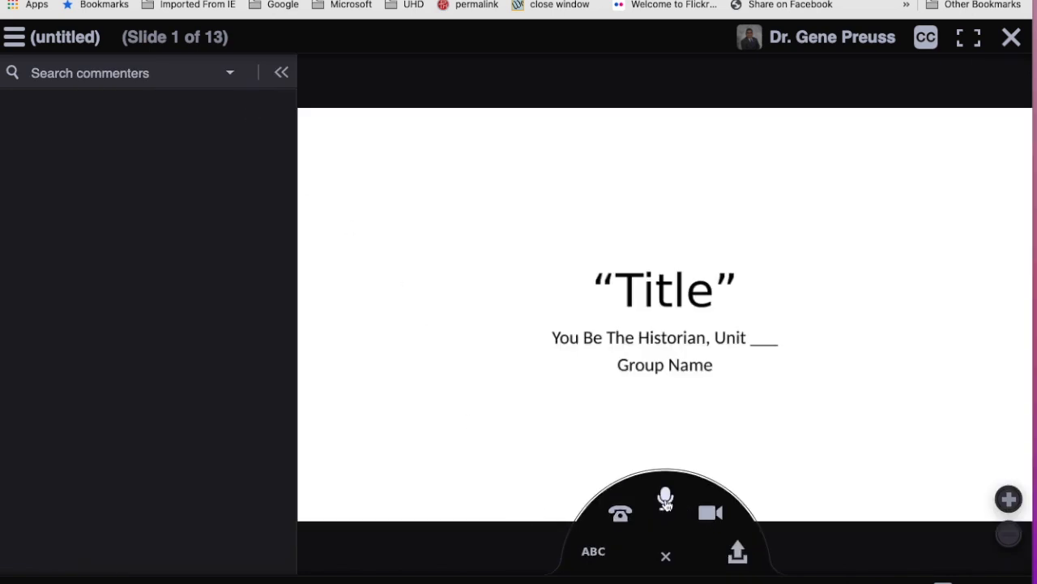
mouse_move(665, 497)
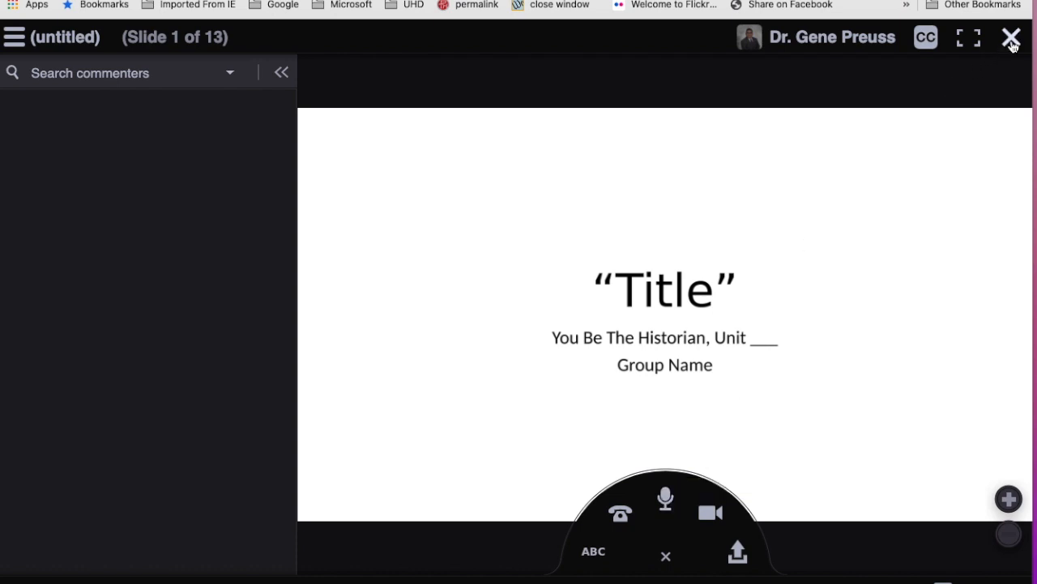
Step: Close the VoiceThread slide viewer to see all the thread's slides
click(1012, 37)
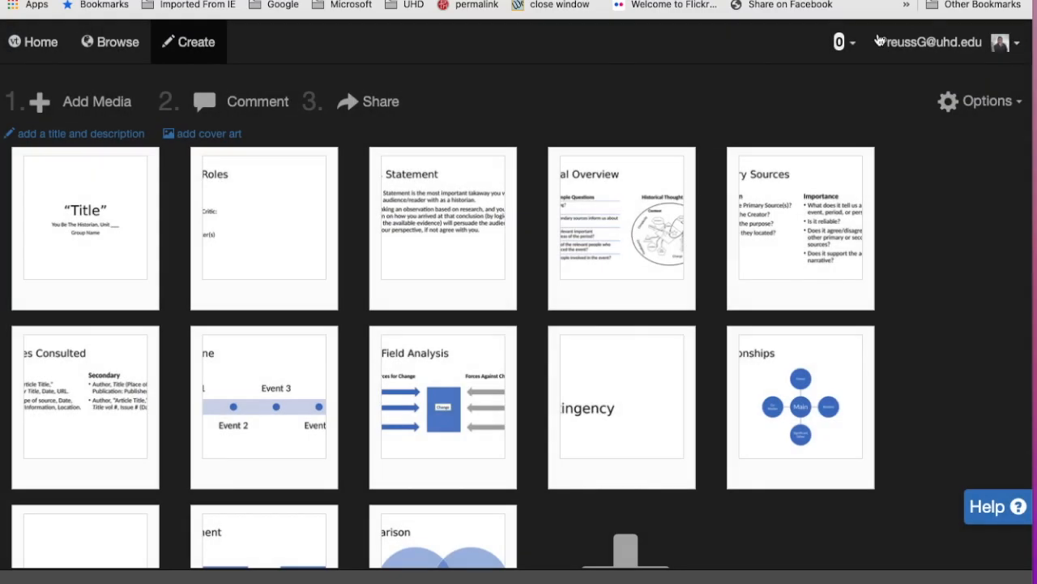
Step: Export the thread as a video from the Share options and check the export's progress
click(367, 100)
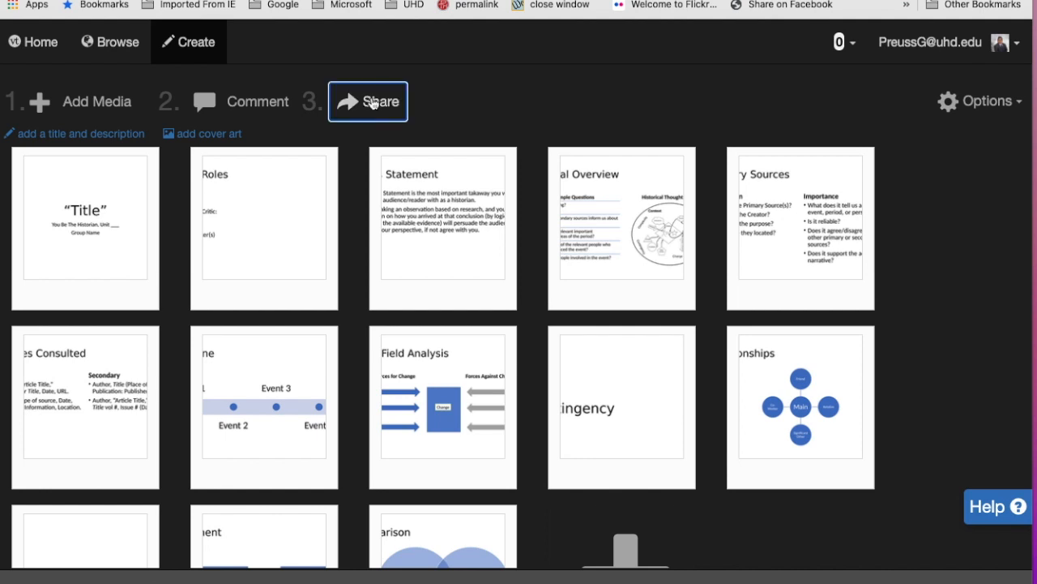
click(367, 101)
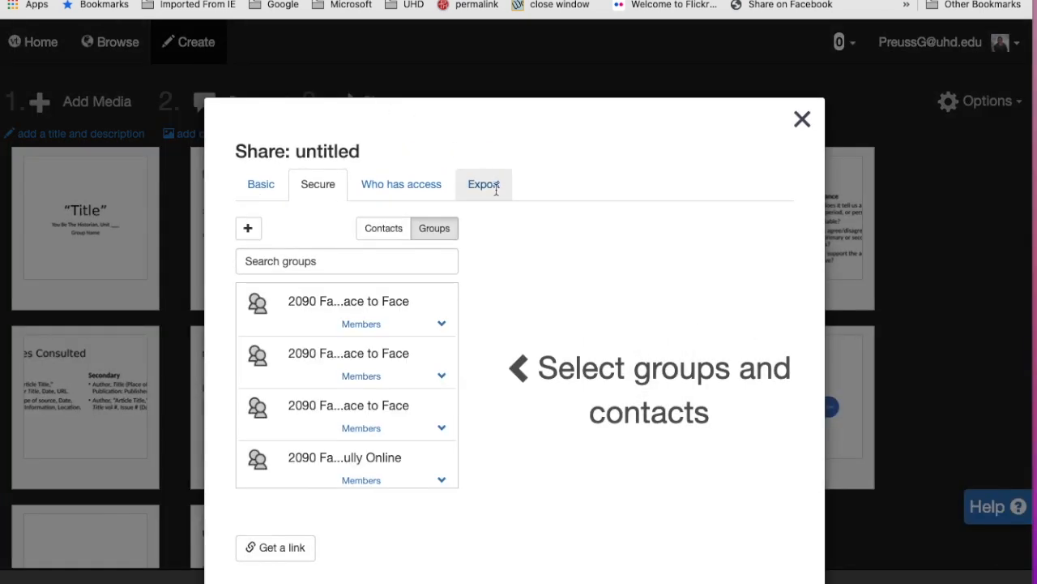
click(484, 184)
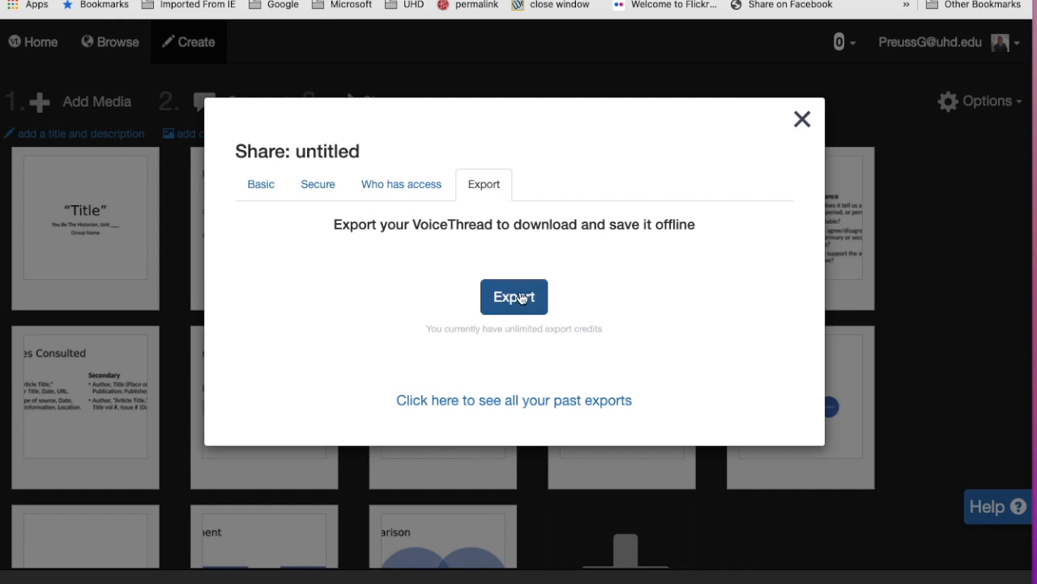
click(513, 297)
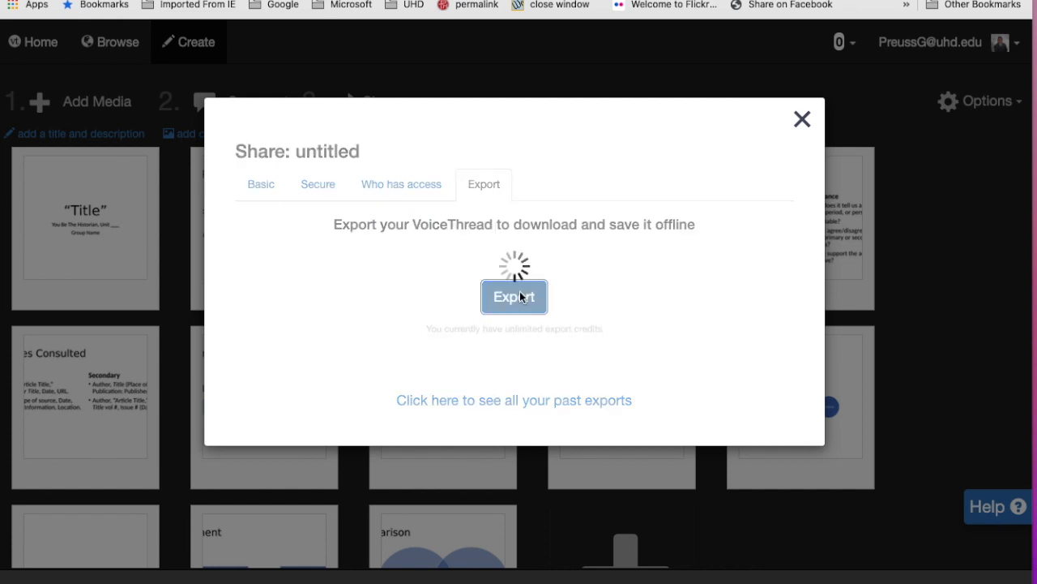
click(514, 296)
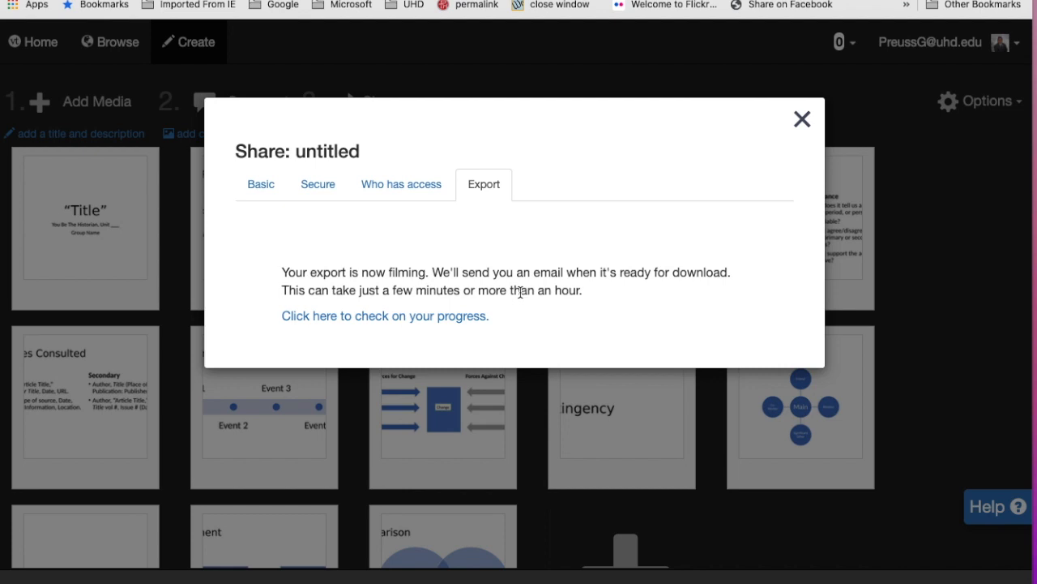
mouse_move(371, 321)
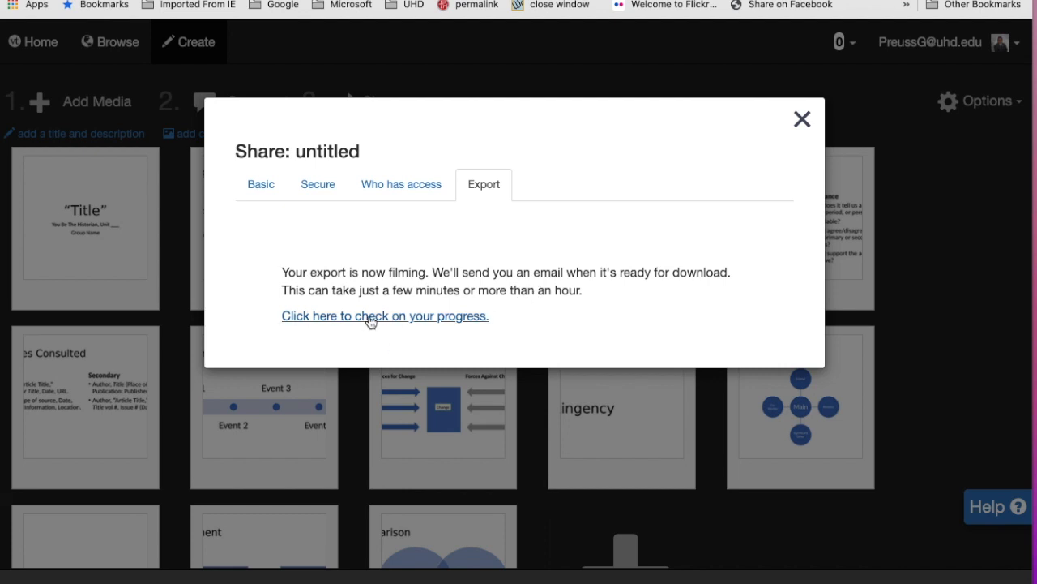
click(385, 315)
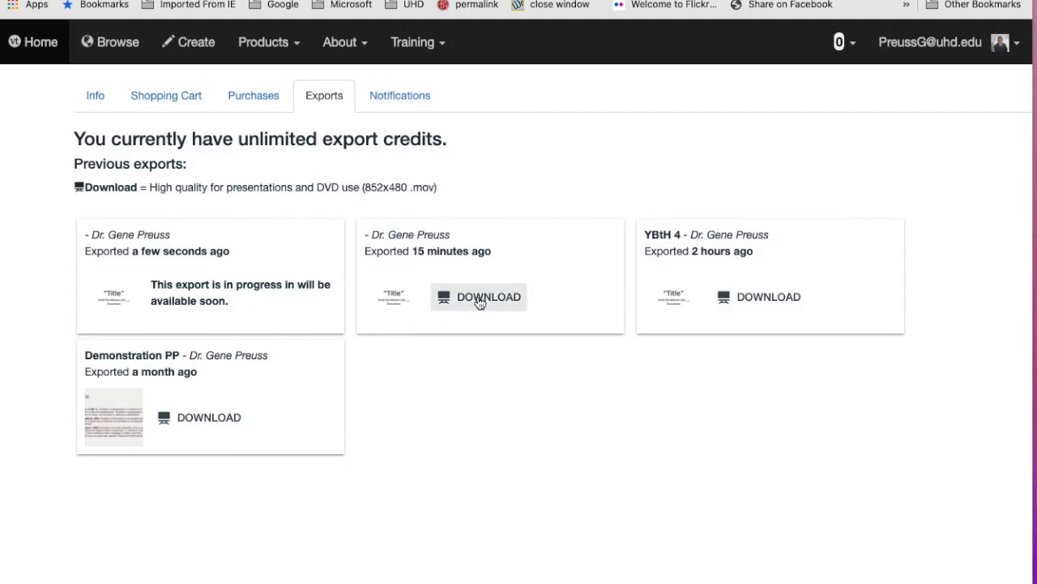
mouse_move(507, 296)
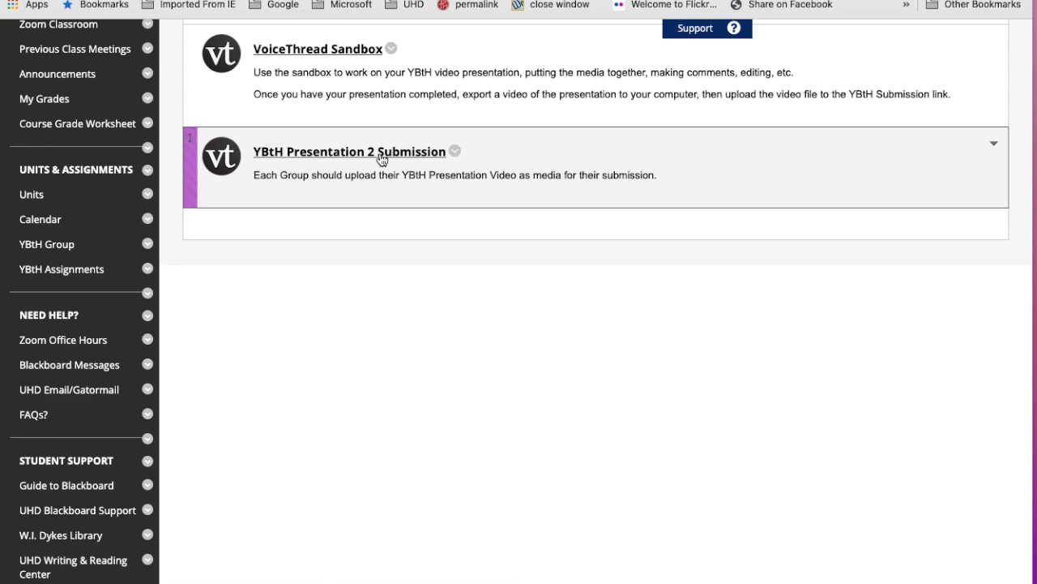
Step: Upload YBtH-4.mov into the YBtH Presentation 2 Submission thread
click(348, 152)
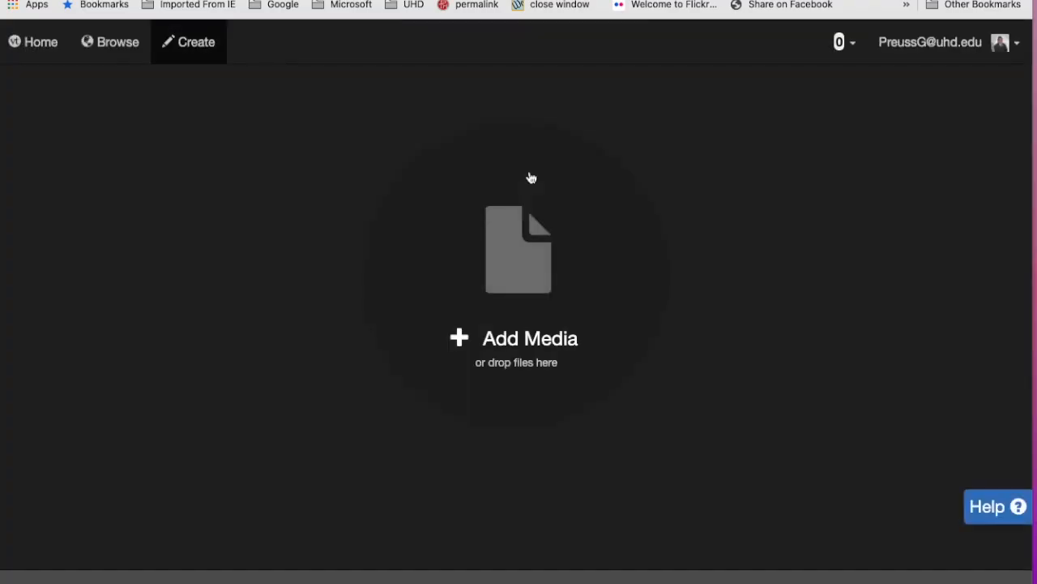
click(531, 338)
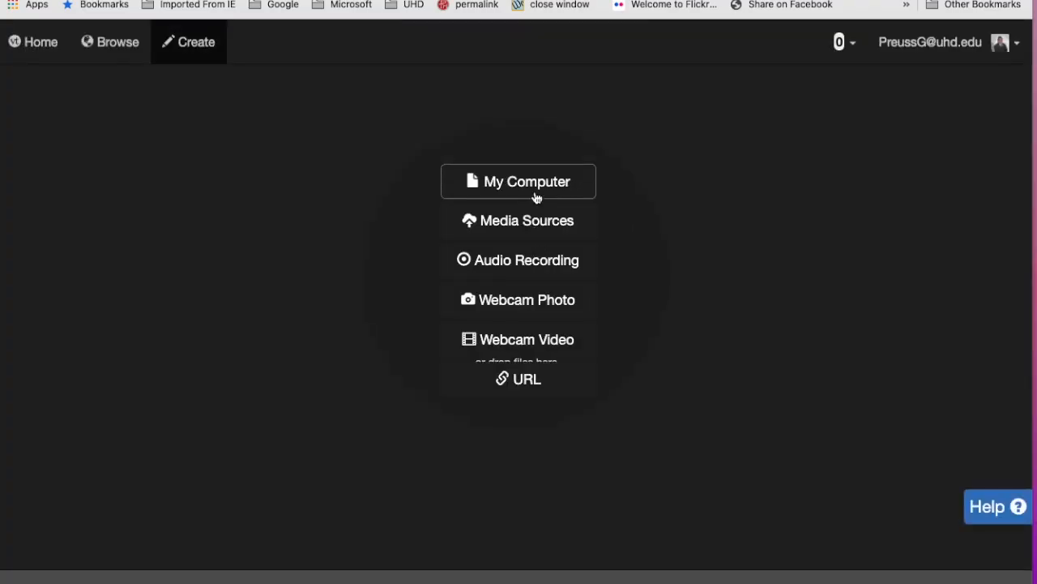
click(527, 181)
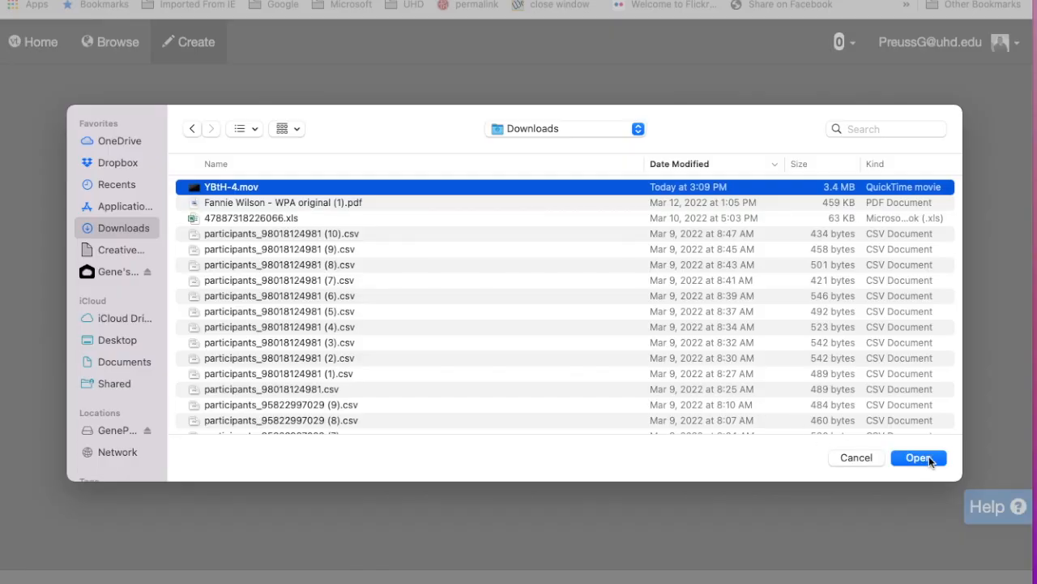
click(918, 457)
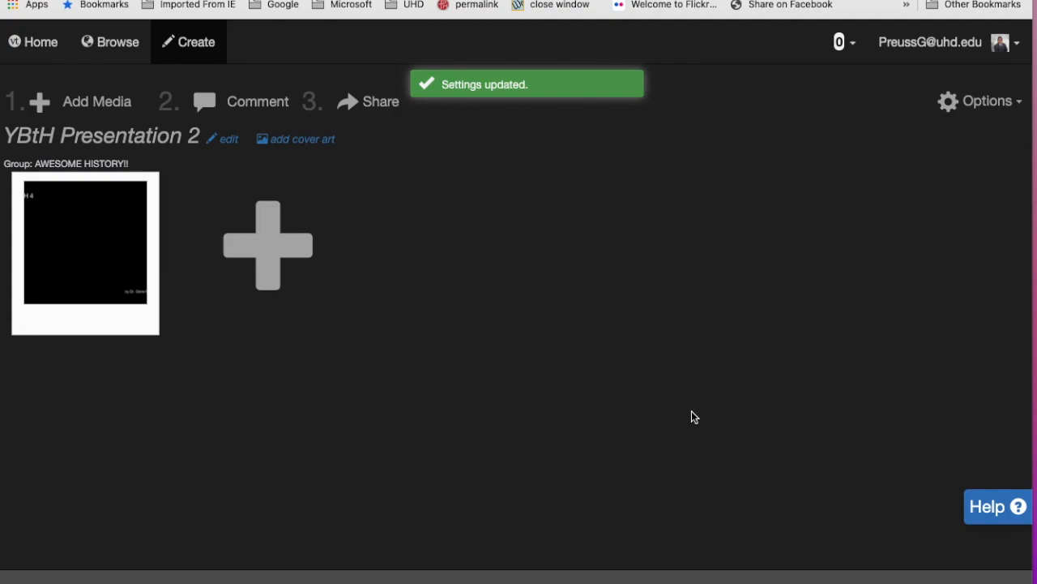
click(367, 101)
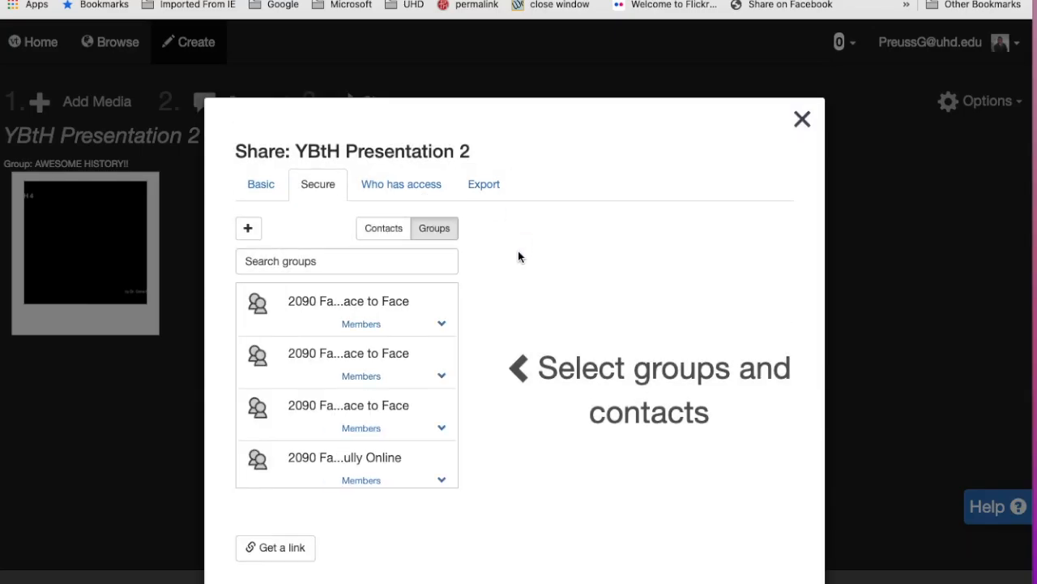
Step: Set YBtH Presentation 2's publishing access to Anyone can view
click(401, 184)
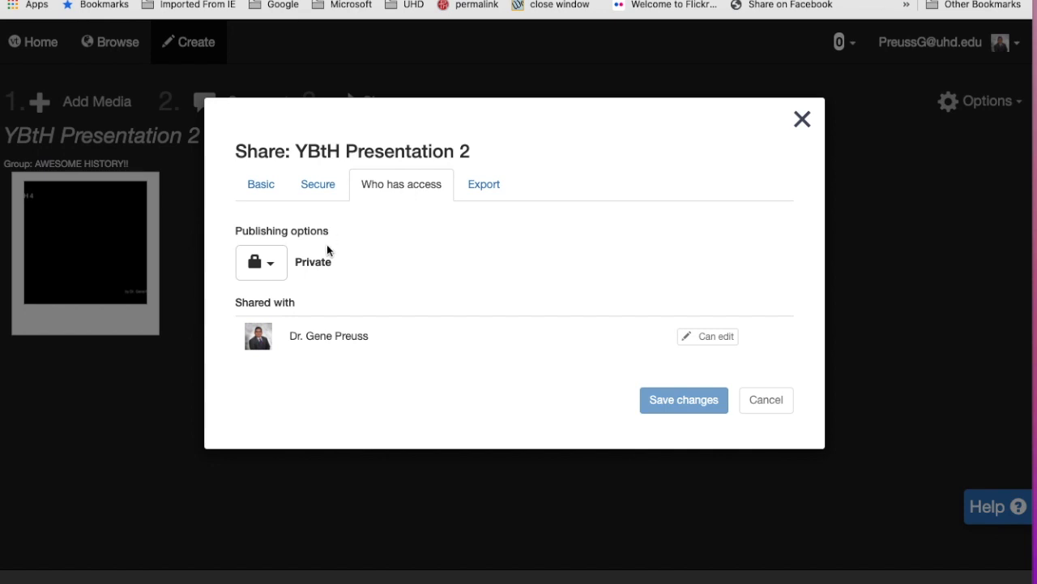
click(261, 261)
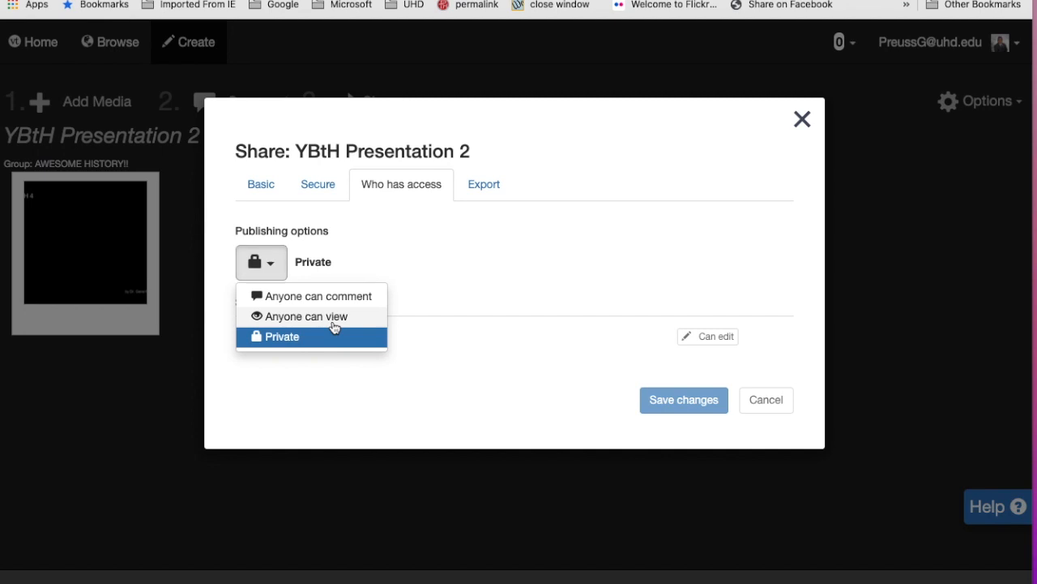
click(260, 184)
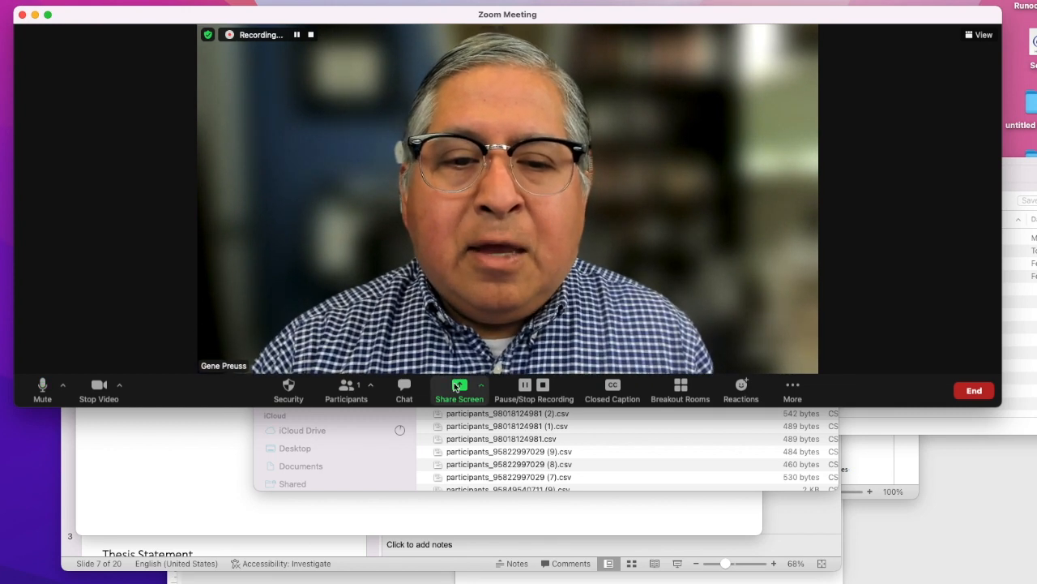
mouse_move(460, 389)
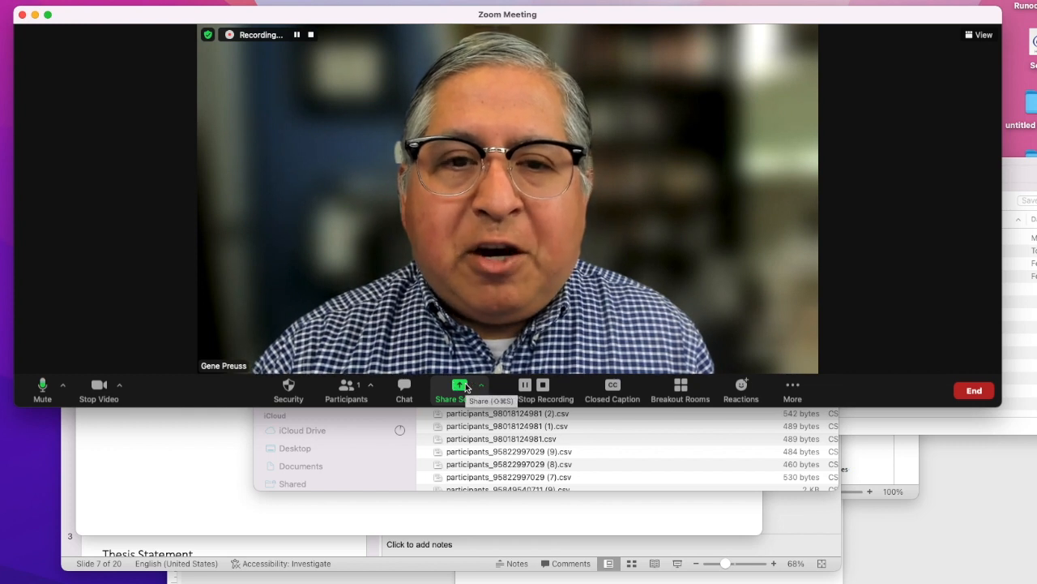
Step: Share the Microsoft PowerPoint YBTH Student Presentation window in the Zoom meeting
click(460, 389)
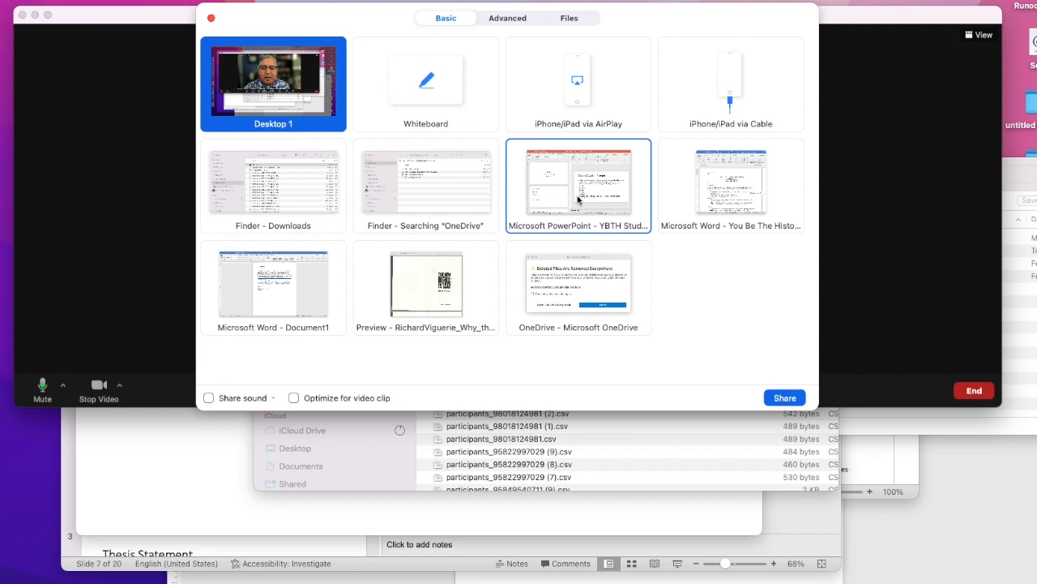
click(578, 185)
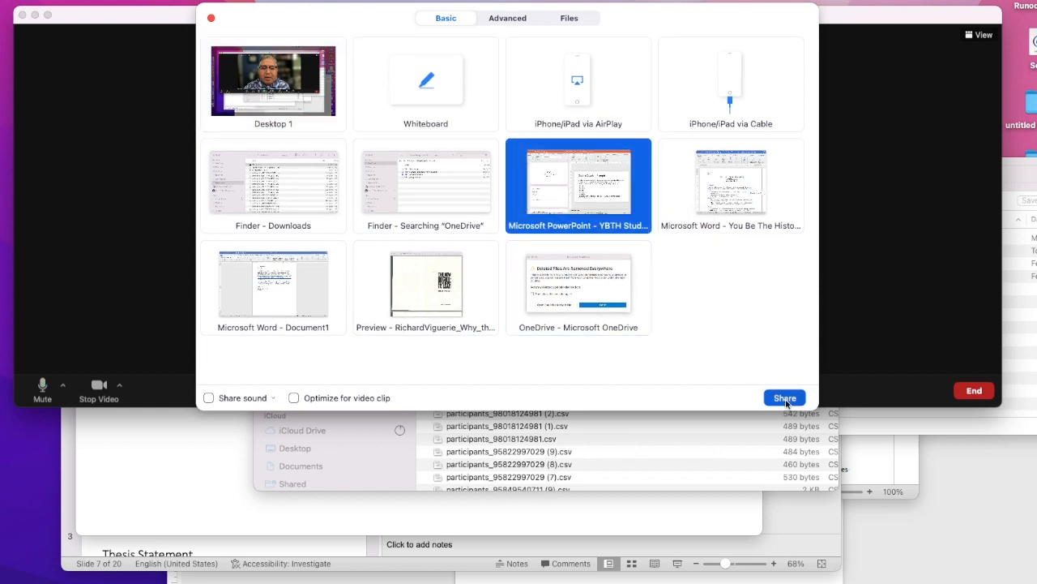
click(784, 397)
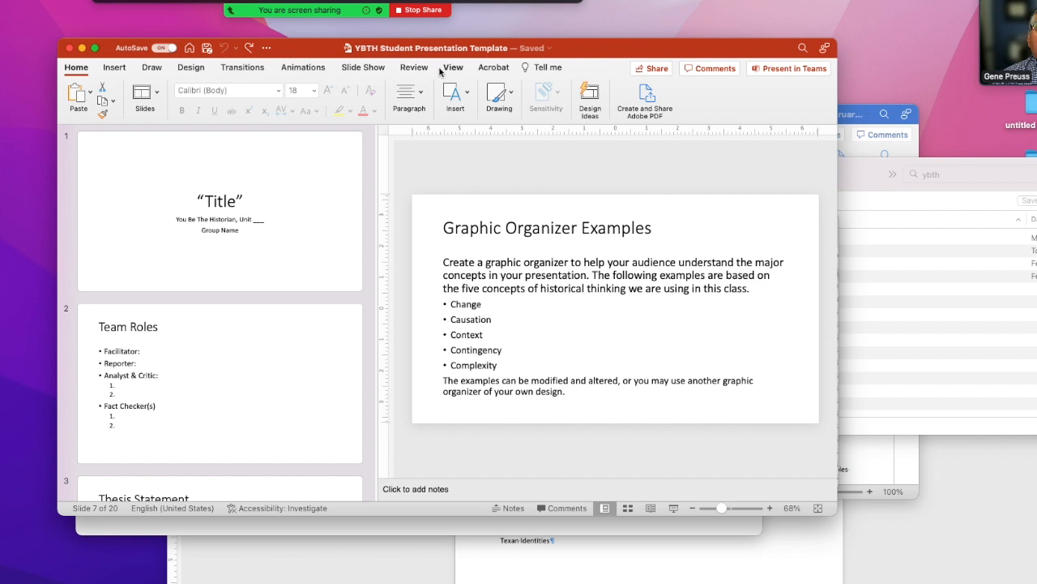
Step: Play the template slide show from the title slide and advance past it
click(453, 67)
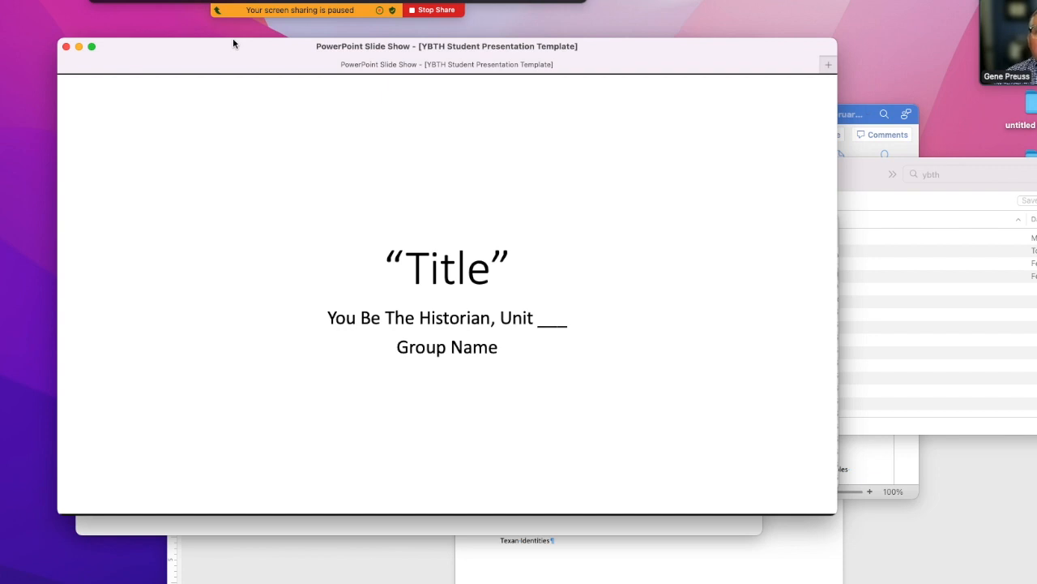
mouse_move(746, 319)
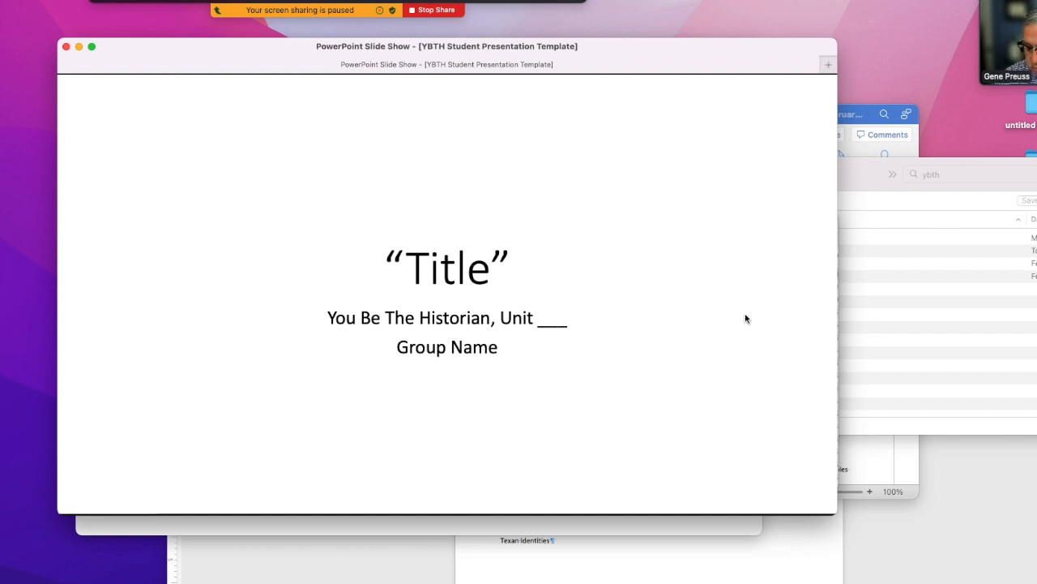
key(right)
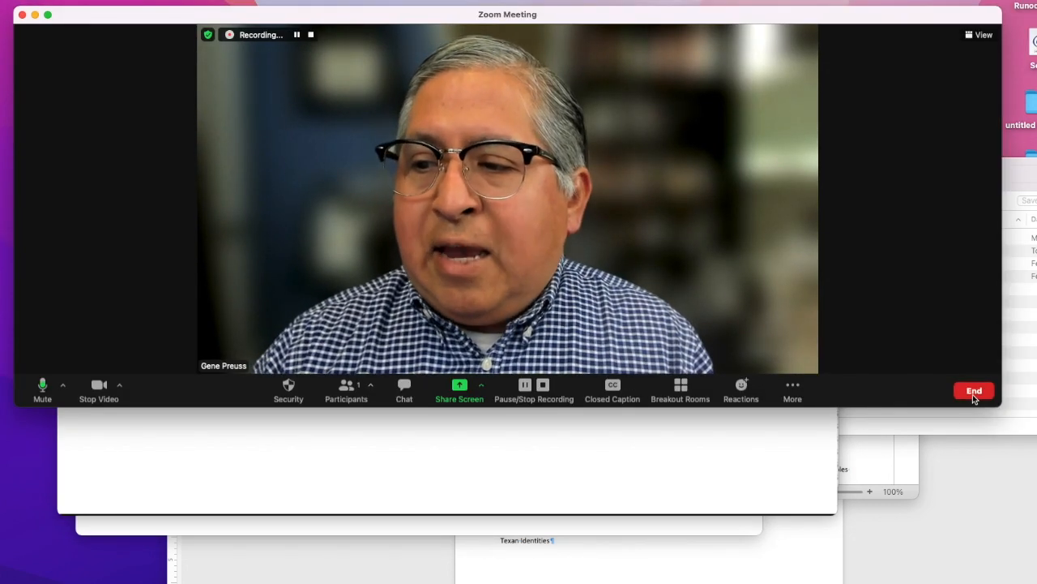
Step: End the Zoom meeting with the red End button to stop recording
click(974, 390)
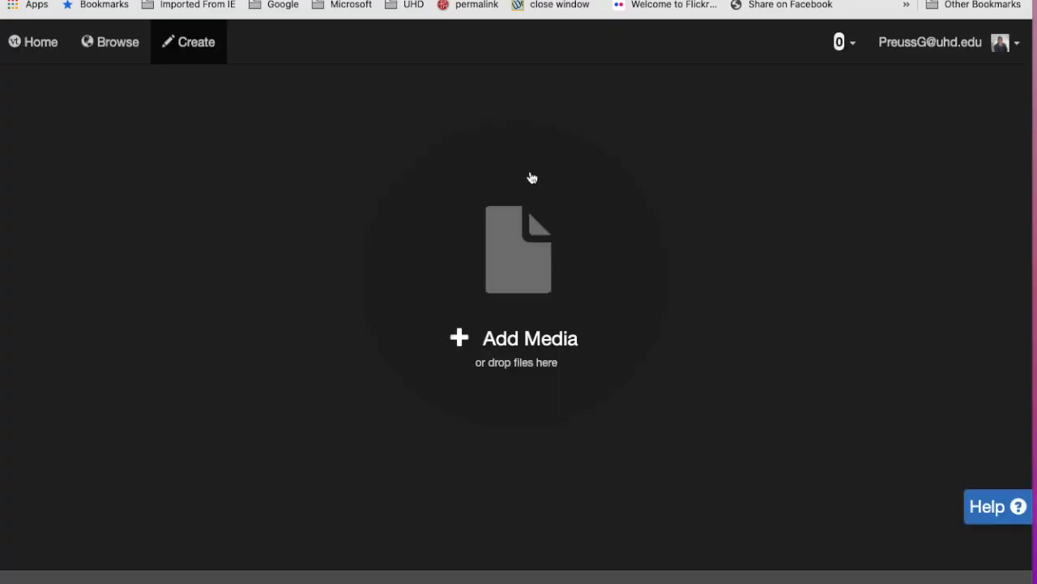
Step: Add YBtH-4.mov from the computer's Downloads folder as VoiceThread media
click(516, 338)
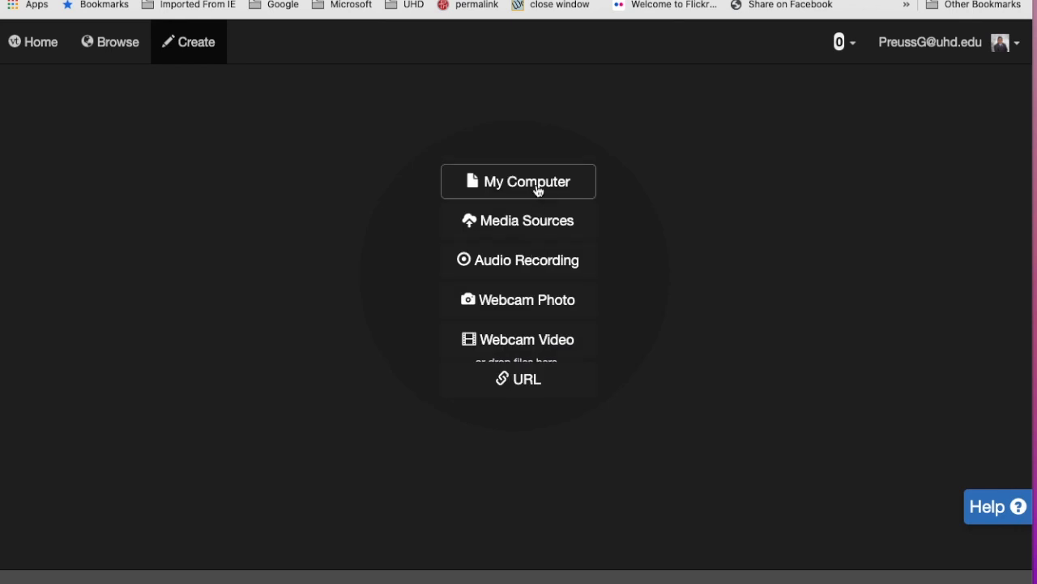
click(518, 181)
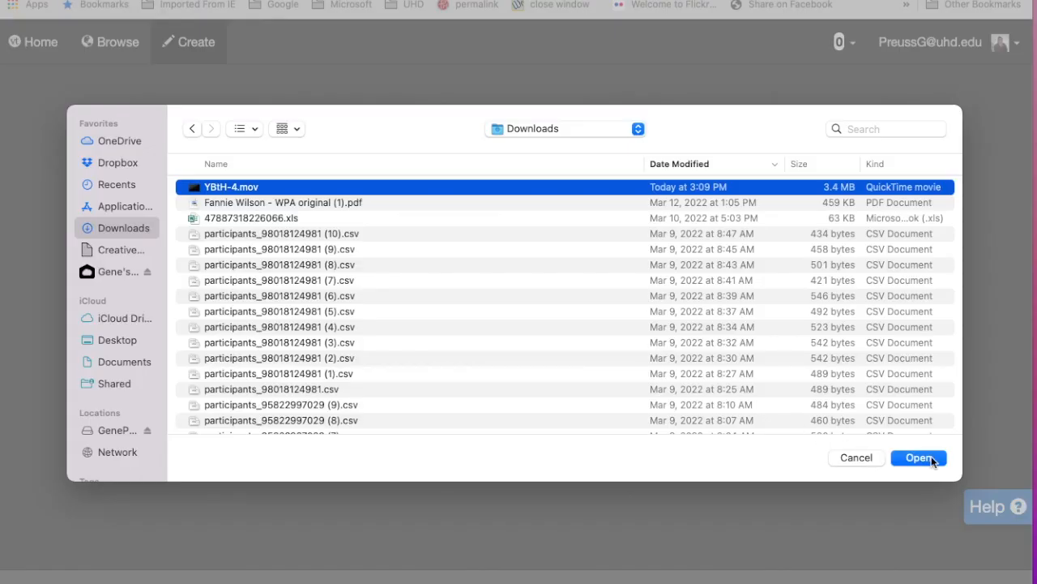
click(918, 457)
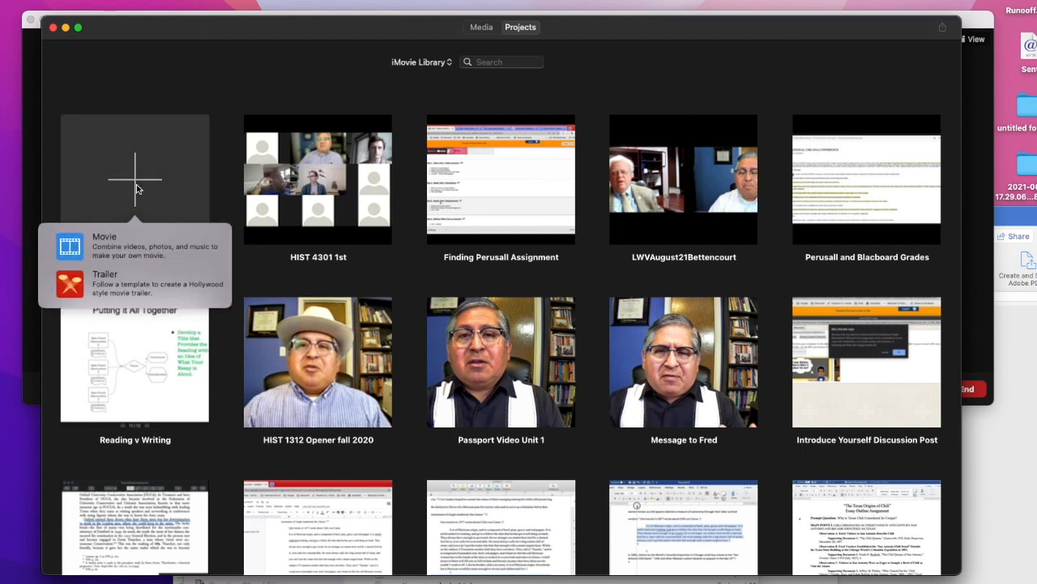
mouse_move(112, 240)
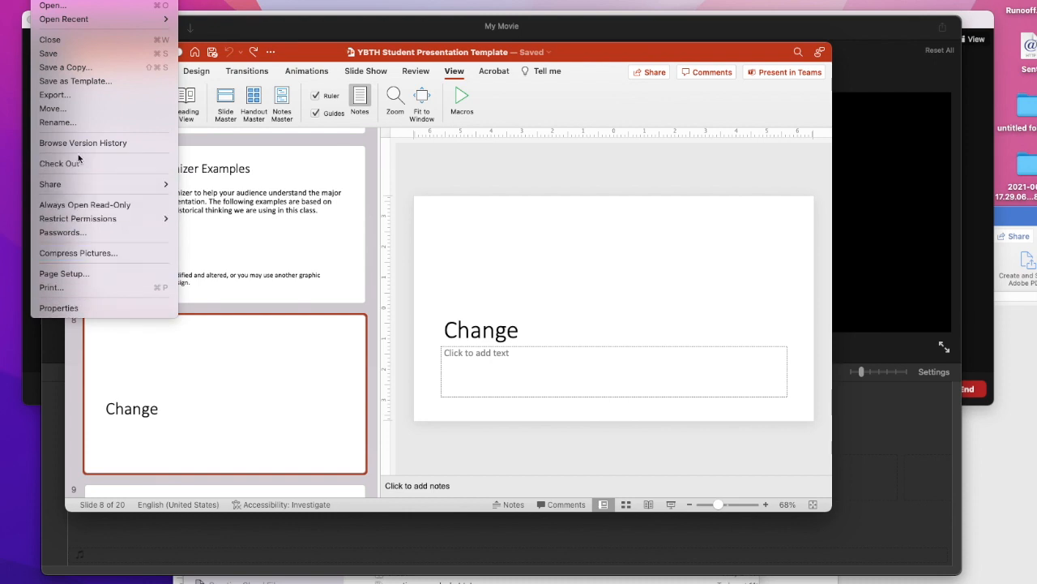
mouse_move(53, 95)
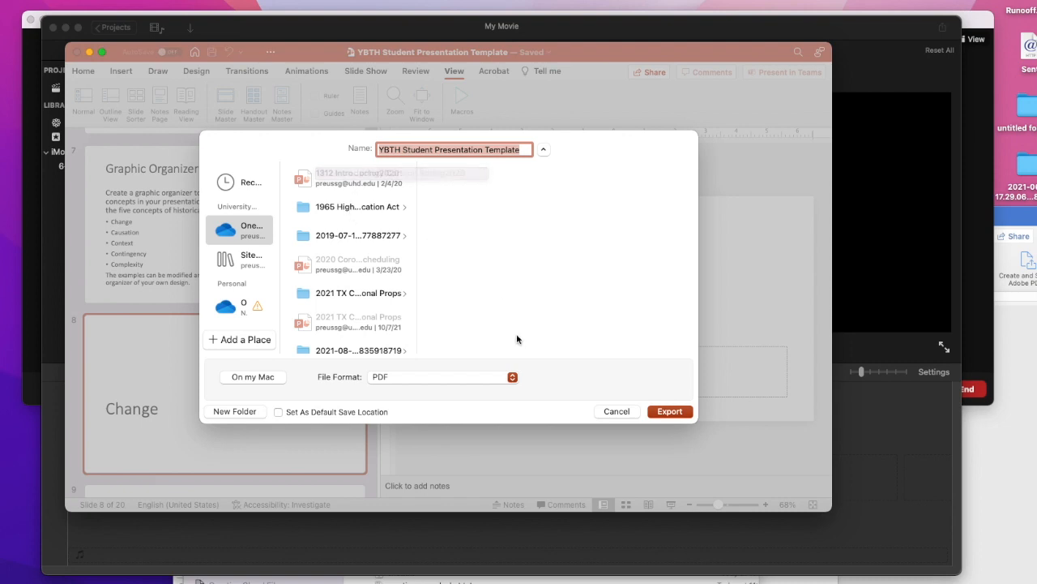
Step: Choose JPEG as the export format for every slide, then cancel the export
click(443, 377)
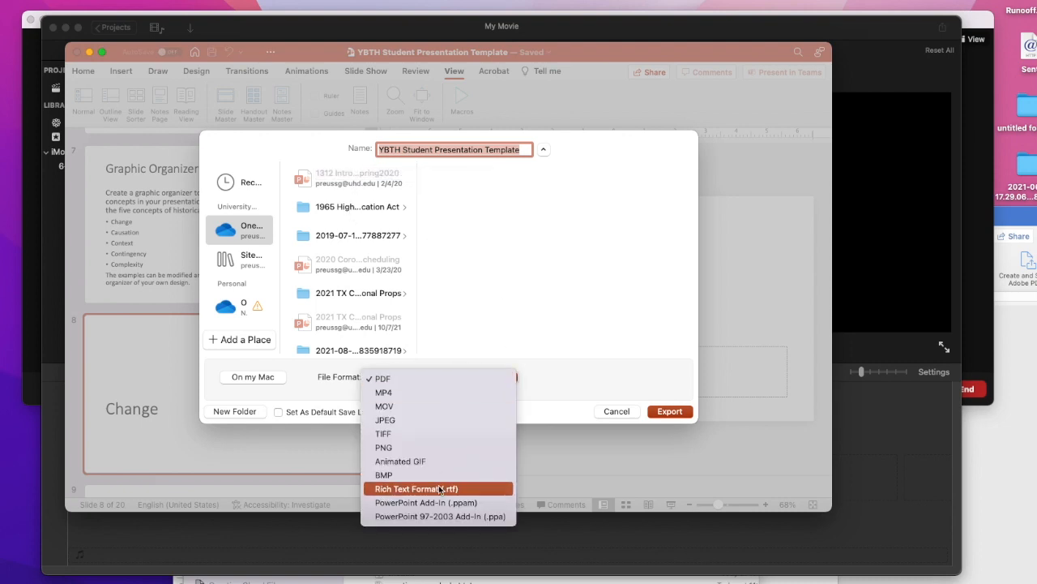
click(385, 420)
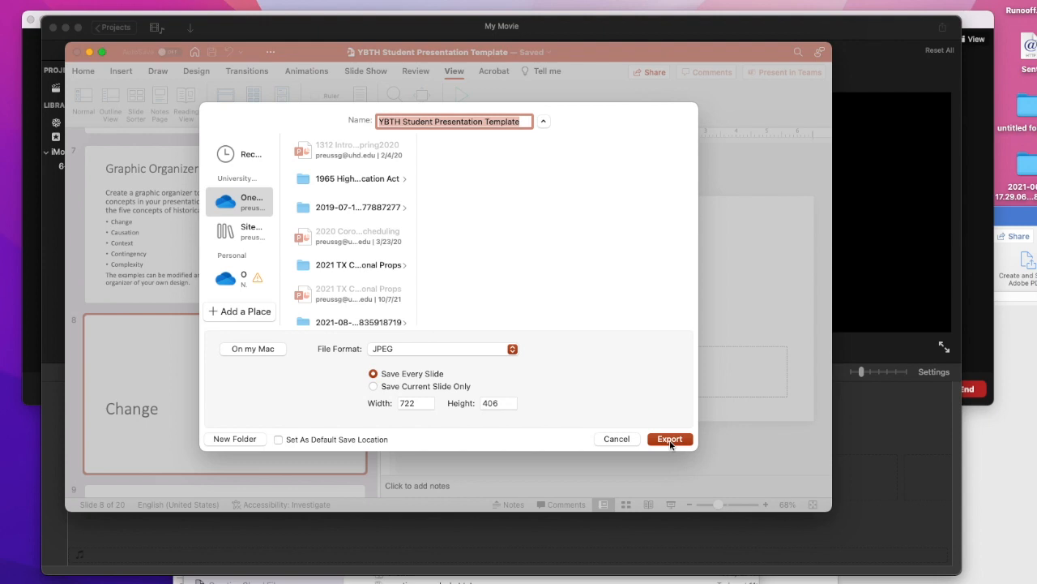
mouse_move(616, 445)
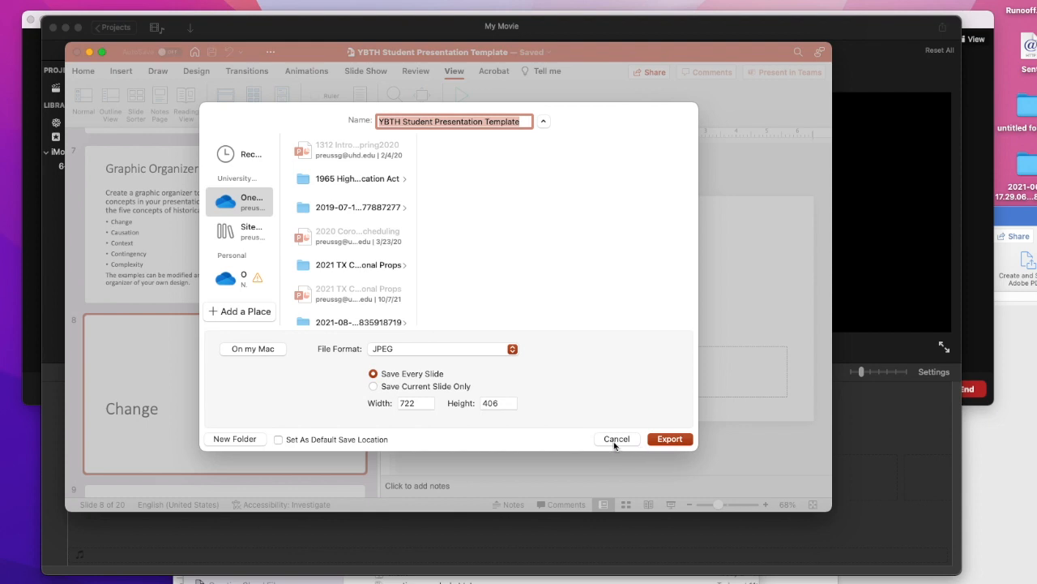
click(616, 439)
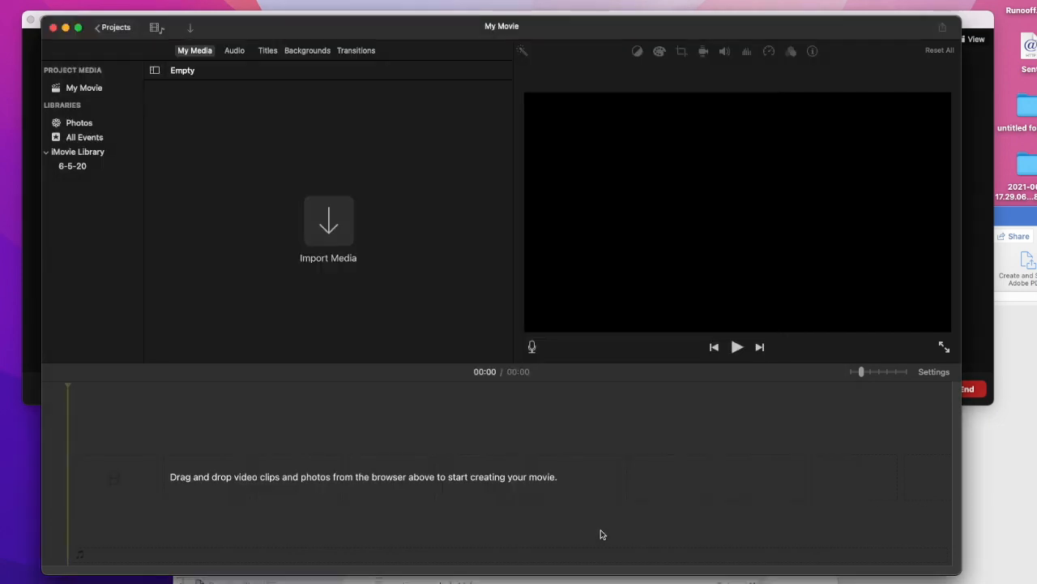
mouse_move(306, 216)
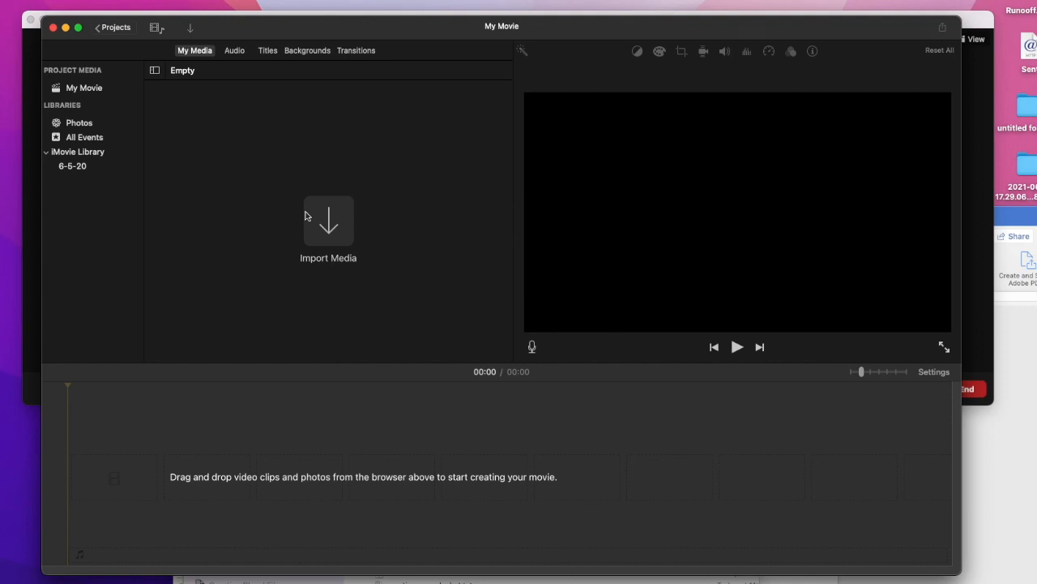
Step: Return to iMovie Projects and open the Finding Perusall Assignment project
click(28, 25)
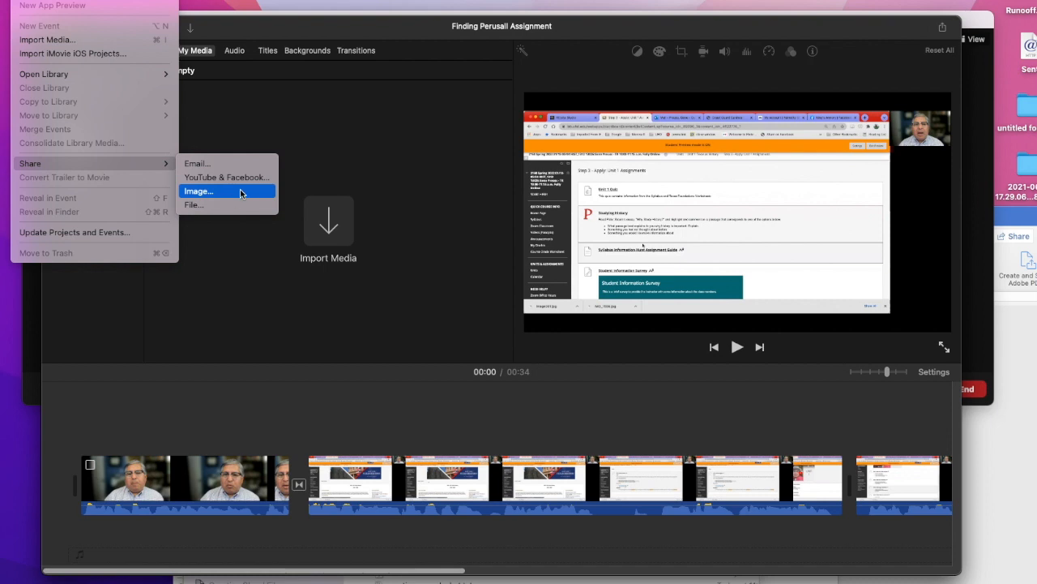
Step: Share the movie as a file titled YBtH4 with an empty description
click(194, 204)
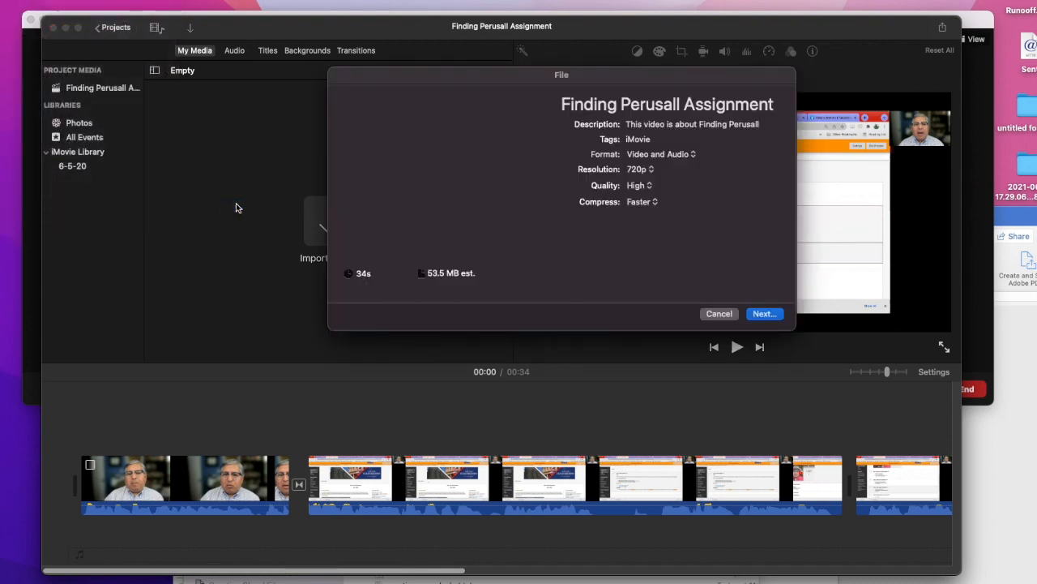
mouse_move(677, 339)
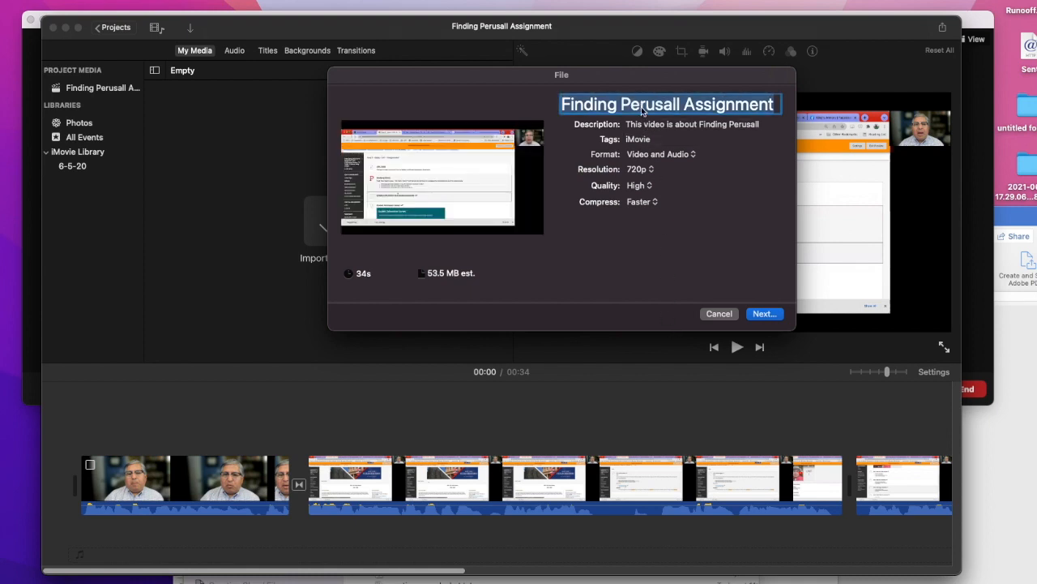
text(YB)
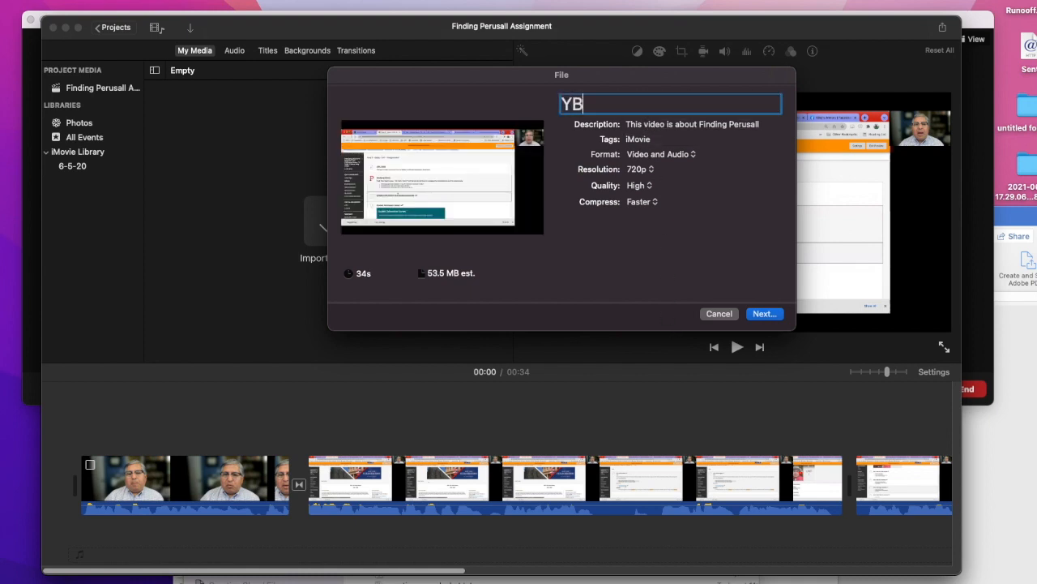
text(tH)
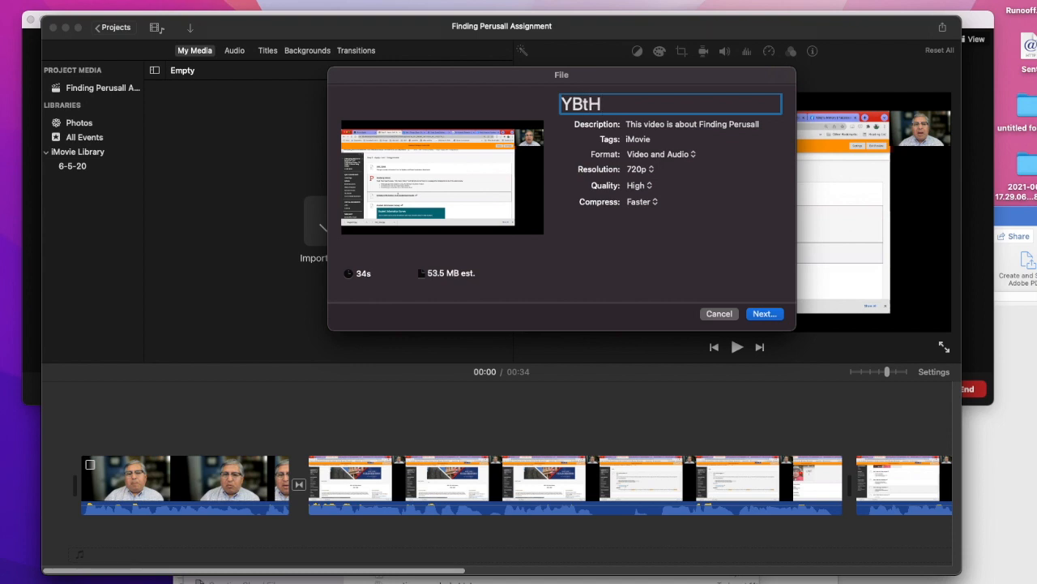
text(4)
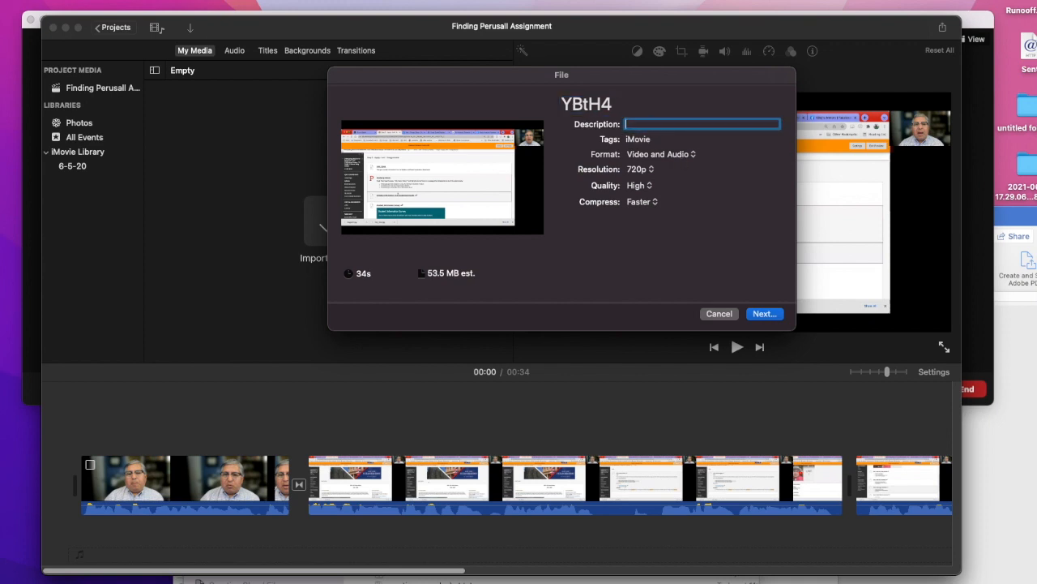
mouse_move(636, 124)
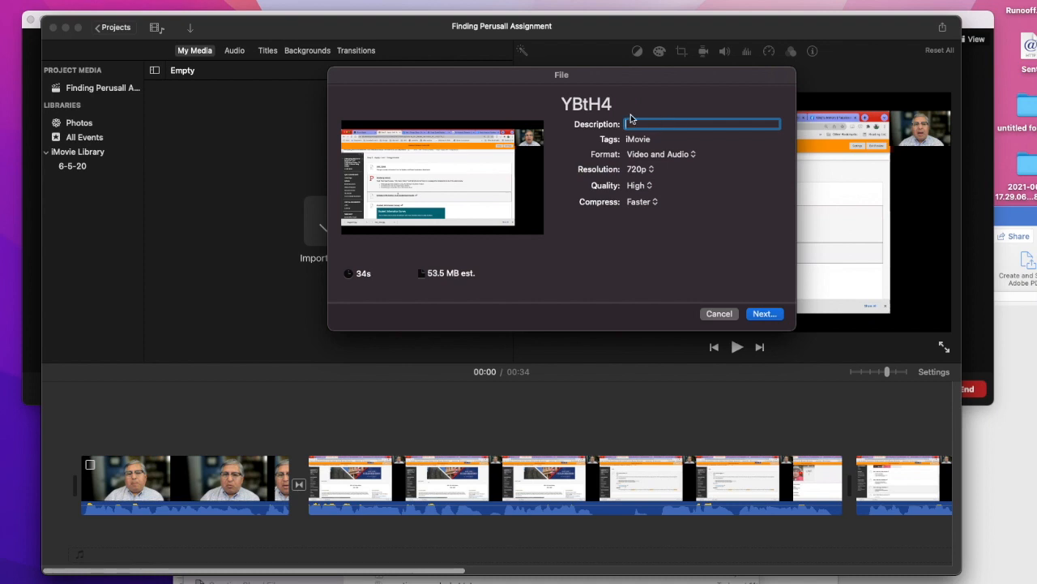
mouse_move(456, 75)
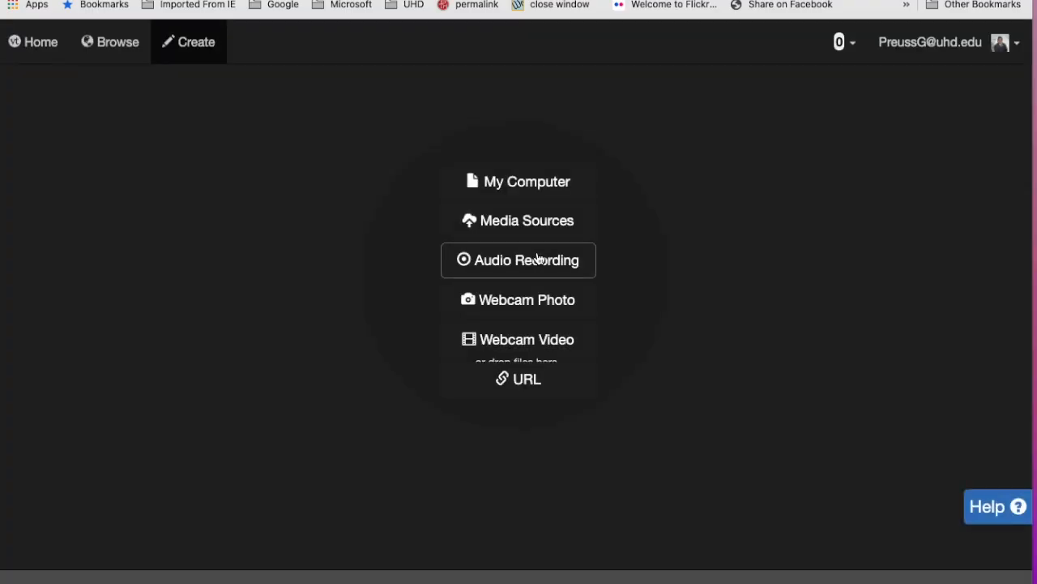
Step: Choose My Computer, then dismiss the file picker to return to YBtH Presentation 2
click(526, 181)
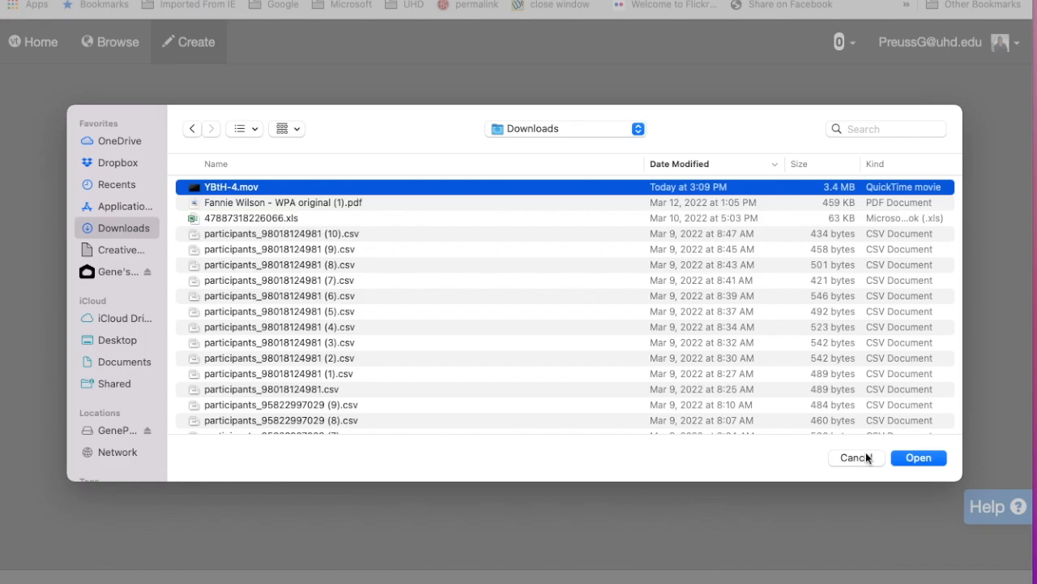
click(918, 457)
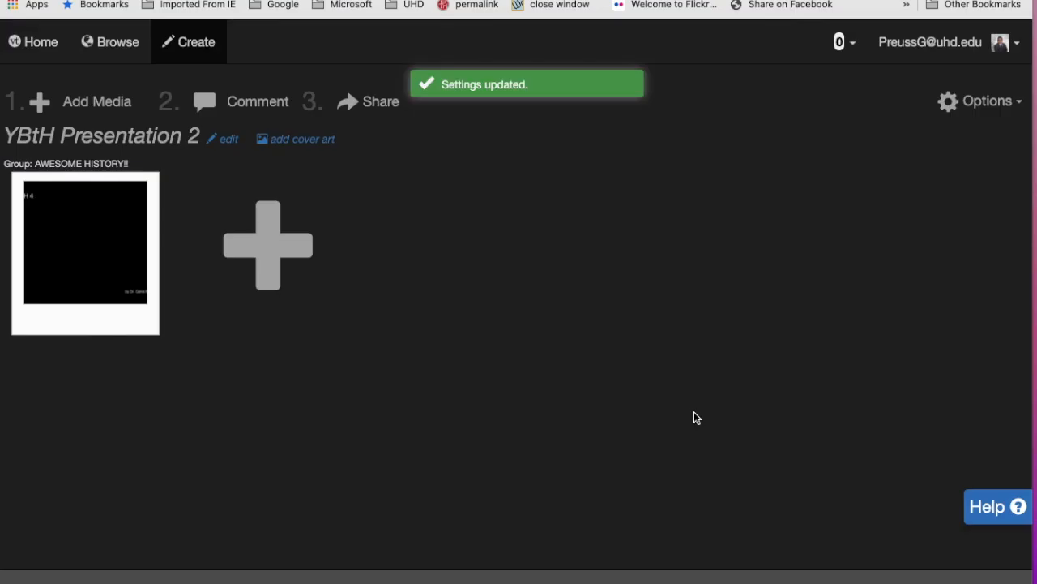